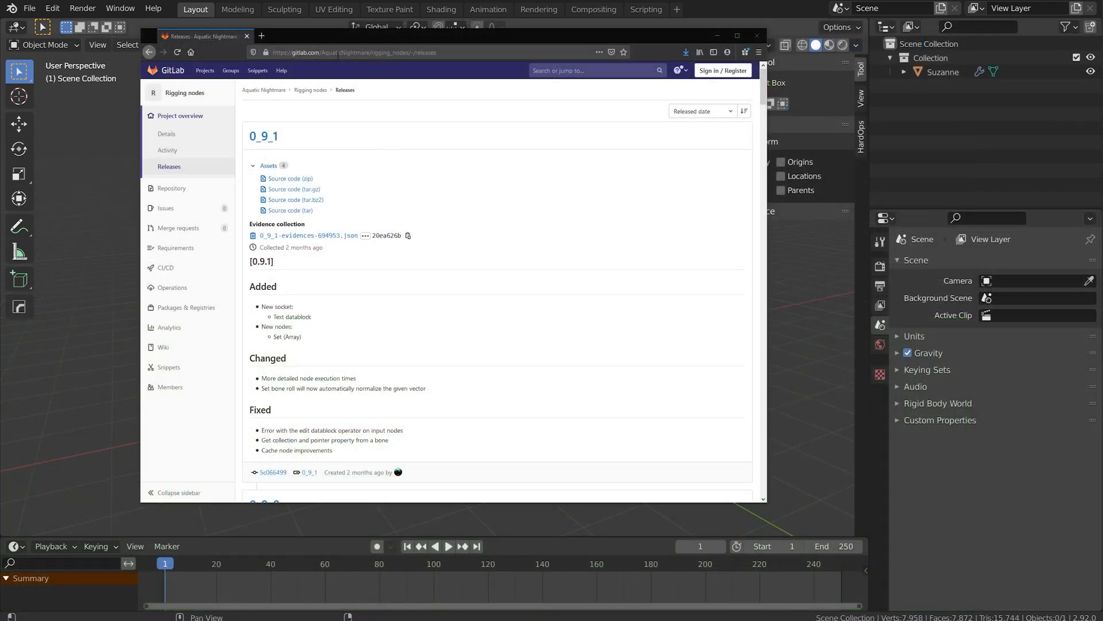
{"action": "mouse_move", "coordinate": [325, 84]}
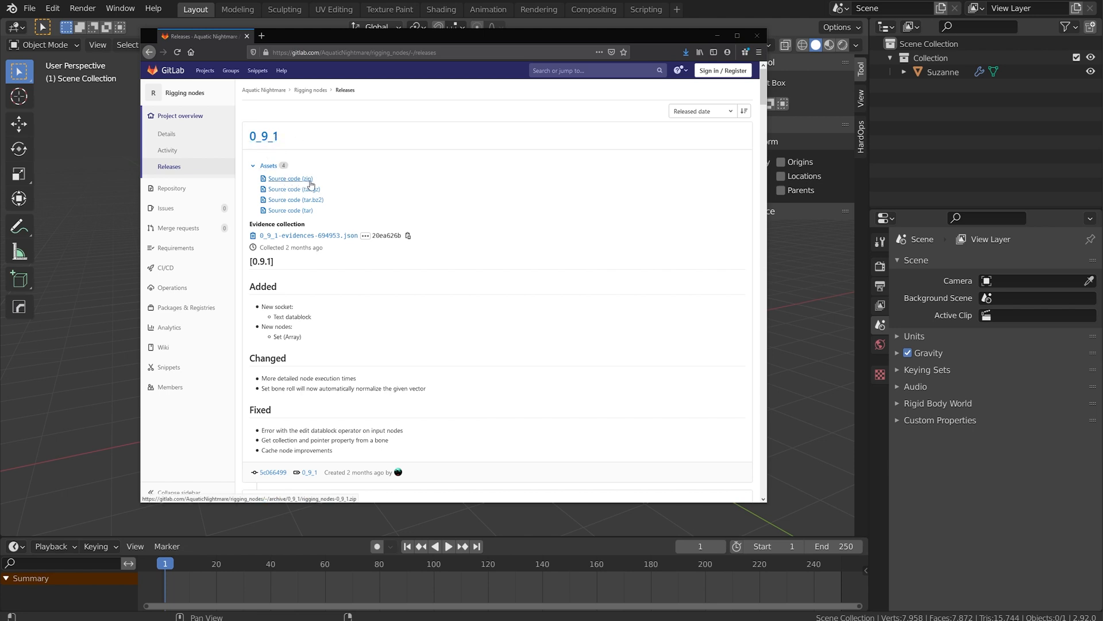
{"action": "mouse_move", "coordinate": [288, 181]}
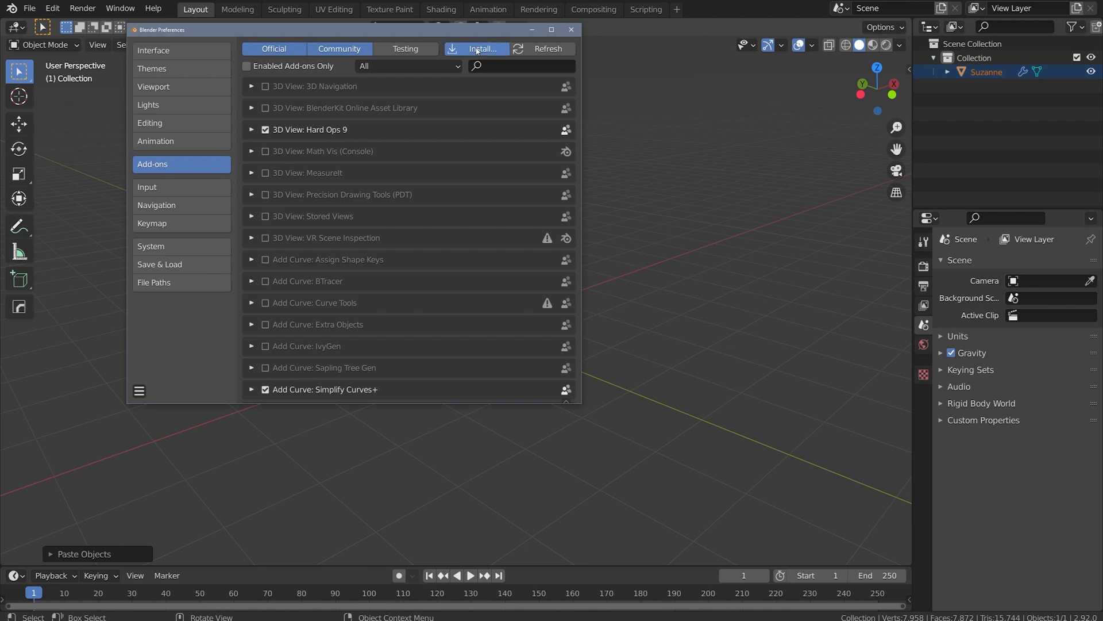
- Install the rigging_nodes zip as an add-on and leave Preferences
{"action": "left_click", "coordinate": [483, 48]}
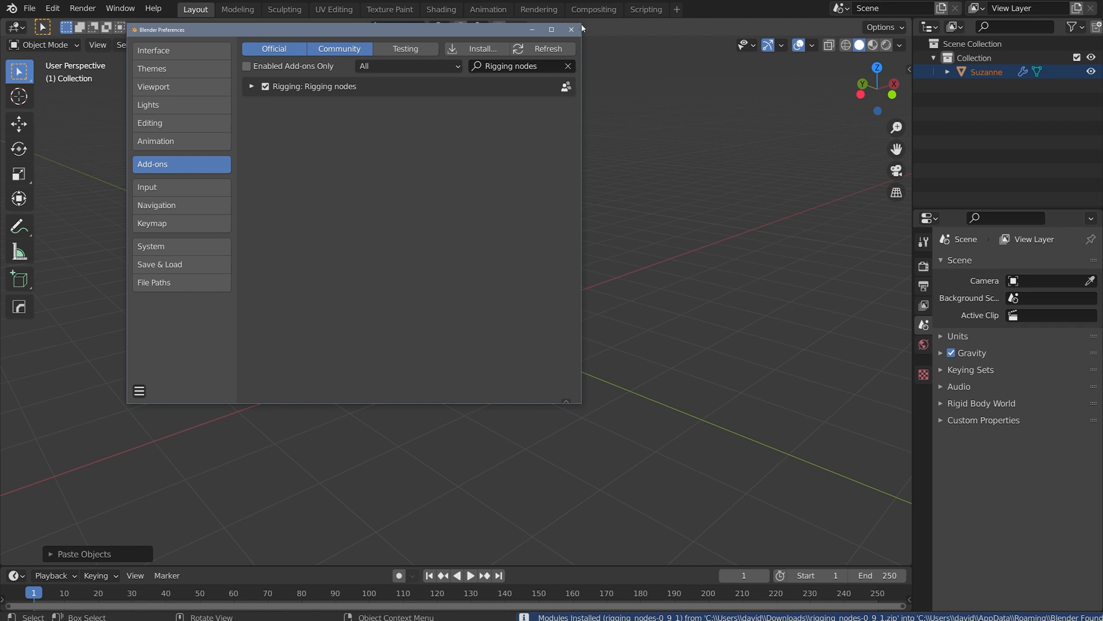
{"action": "left_click", "coordinate": [571, 30]}
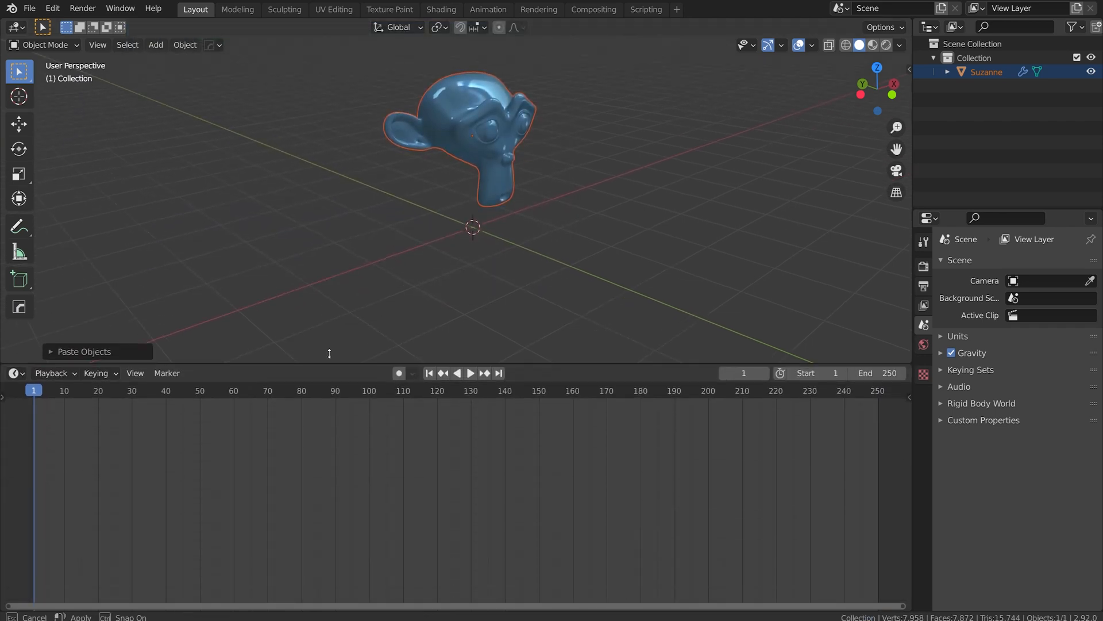
- Switch the lower area to the Rigging nodes editor and create a new NodeTree
{"action": "left_click", "coordinate": [13, 308]}
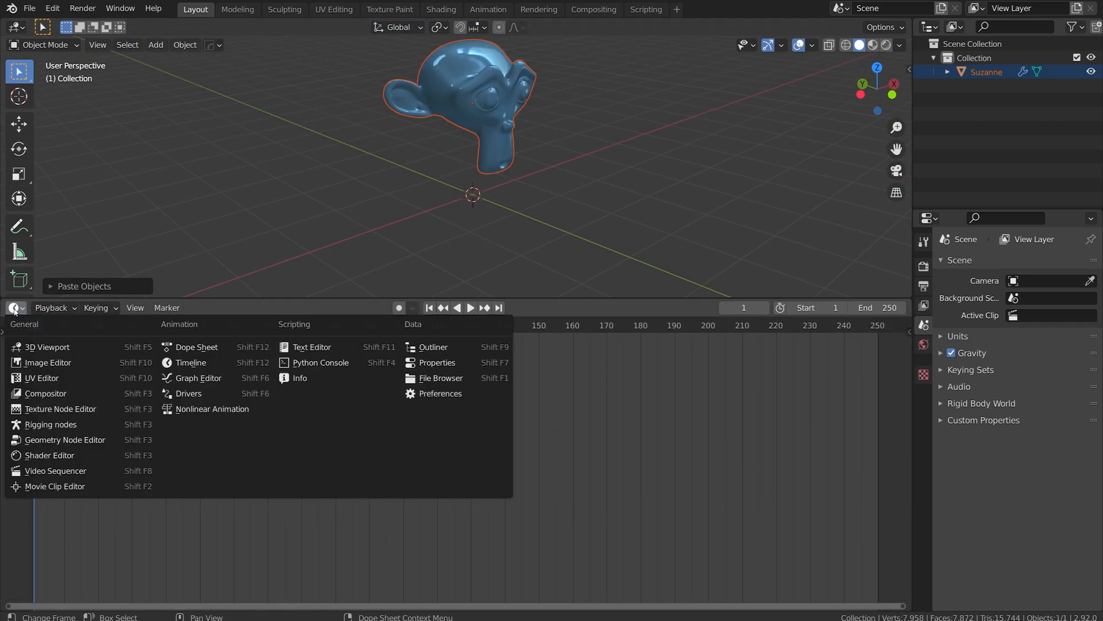
{"action": "mouse_move", "coordinate": [50, 424]}
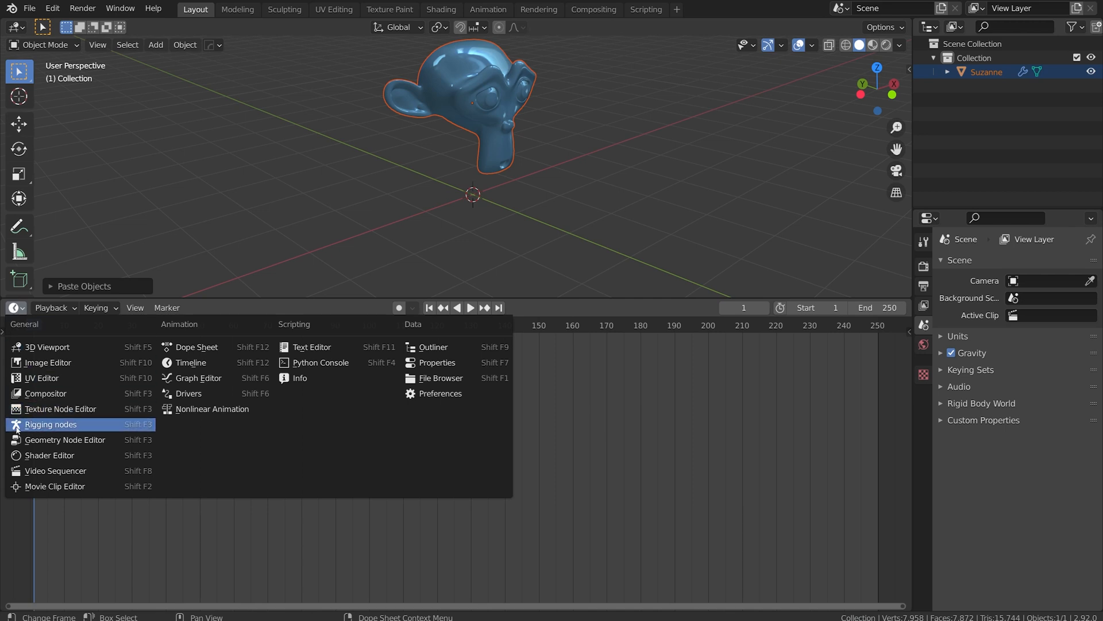
{"action": "mouse_move", "coordinate": [67, 429]}
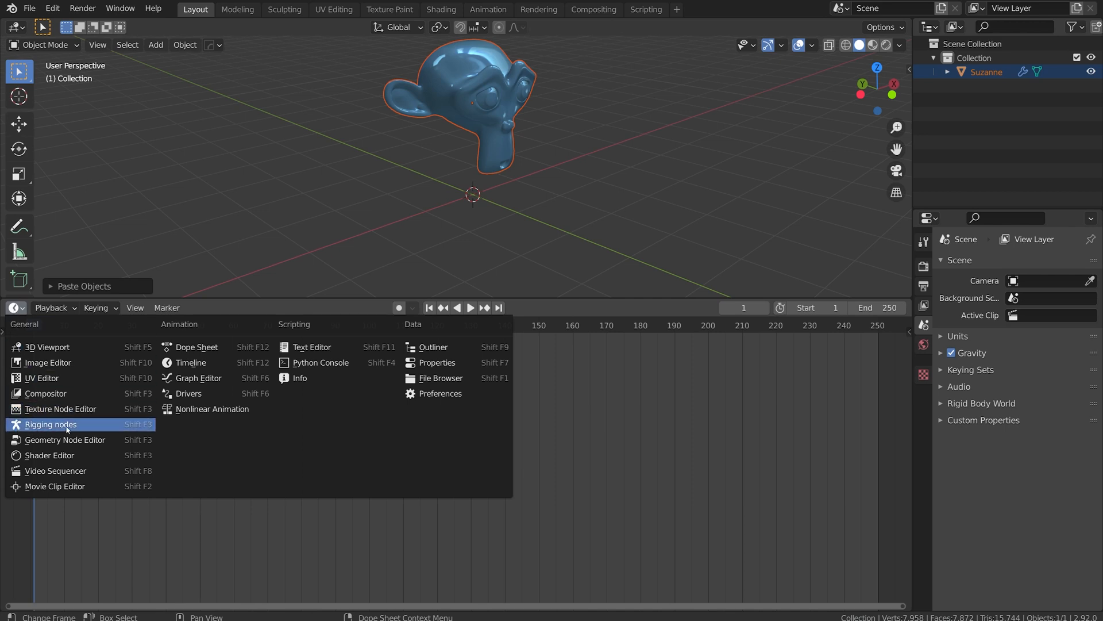
{"action": "left_click", "coordinate": [50, 424]}
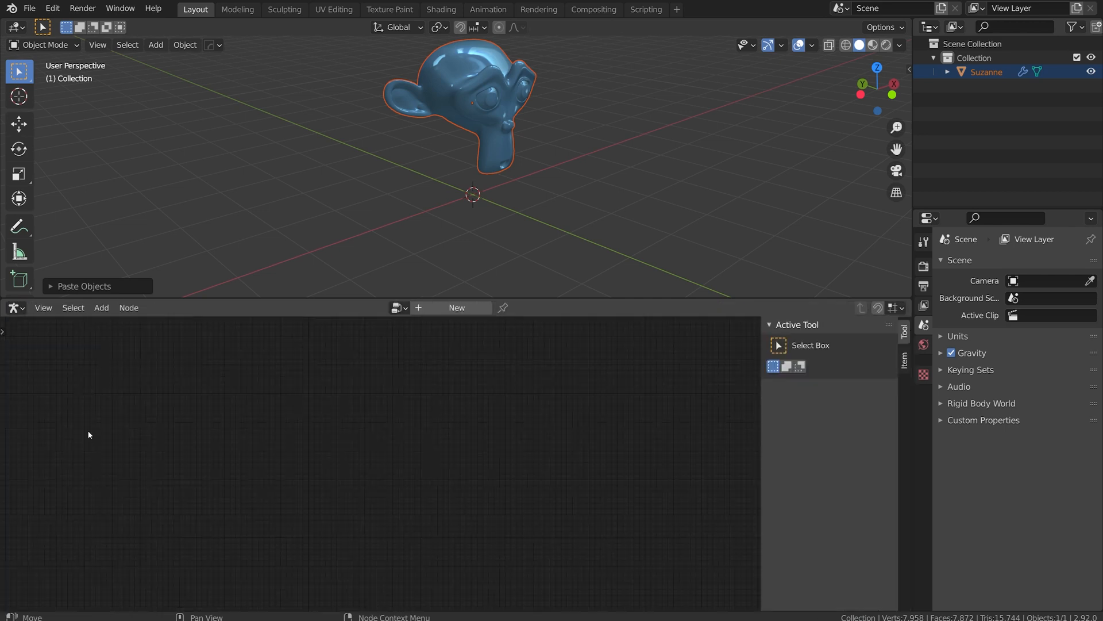
{"action": "mouse_move", "coordinate": [502, 510]}
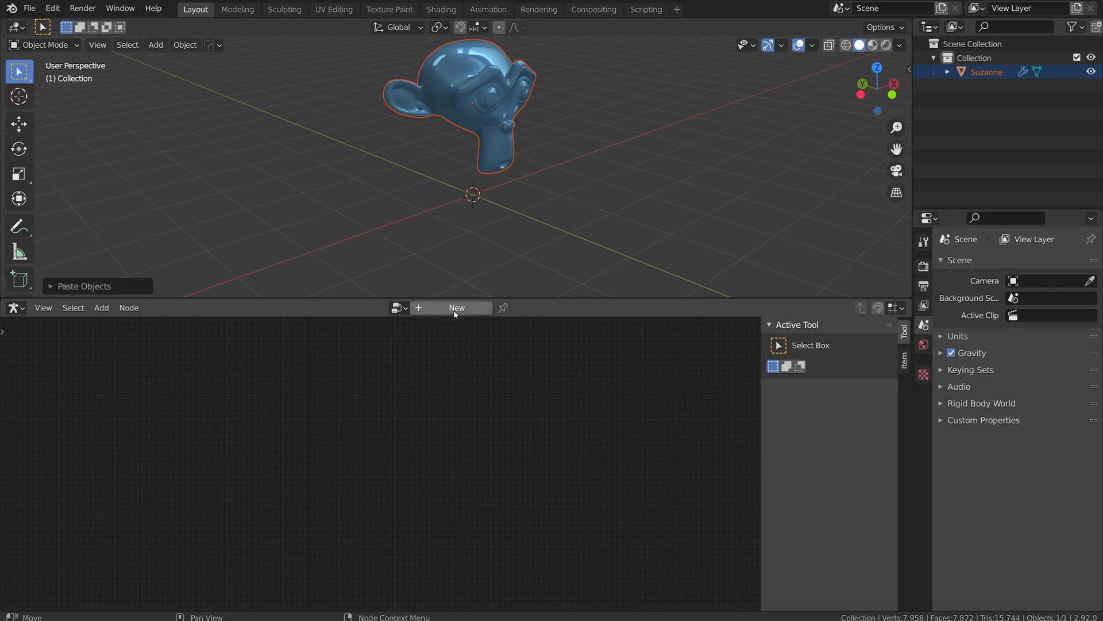
{"action": "left_click", "coordinate": [456, 308]}
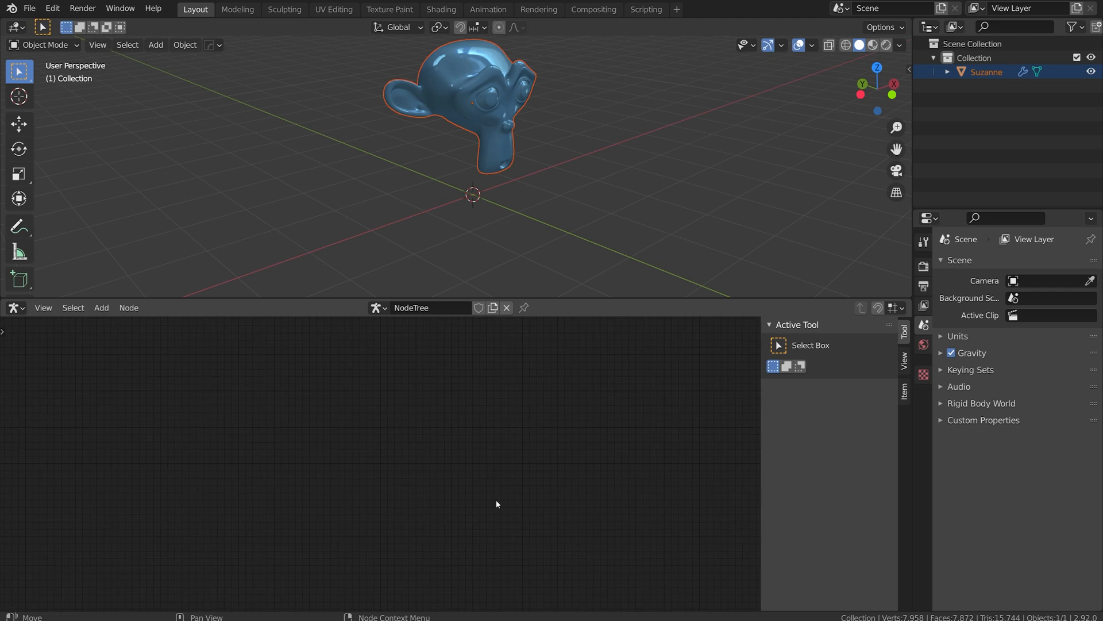
{"action": "mouse_move", "coordinate": [364, 449]}
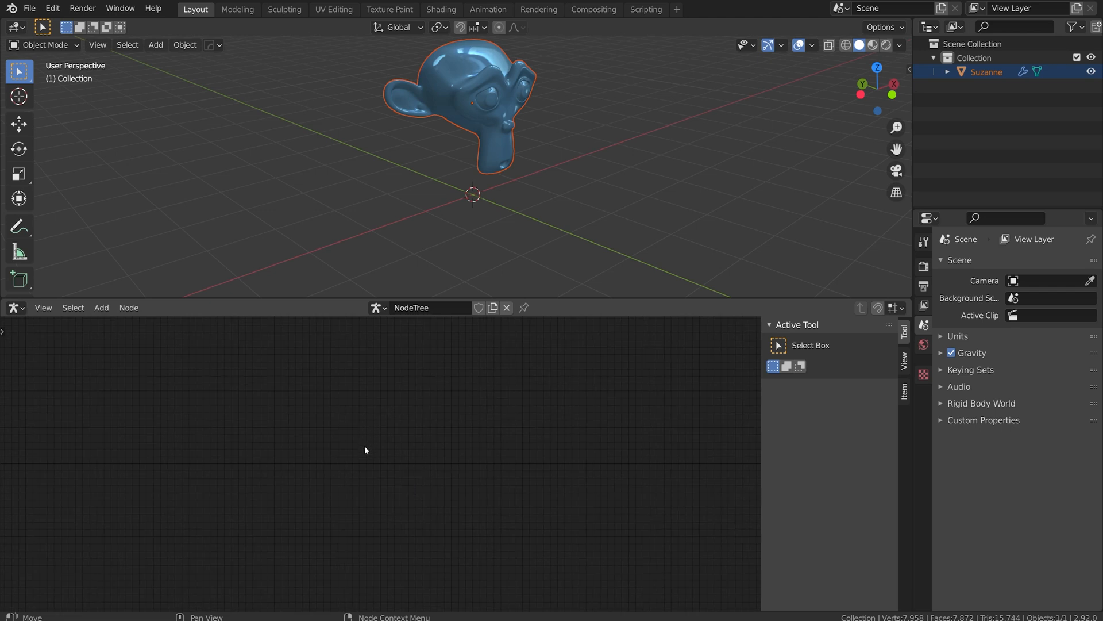
{"action": "mouse_move", "coordinate": [413, 451]}
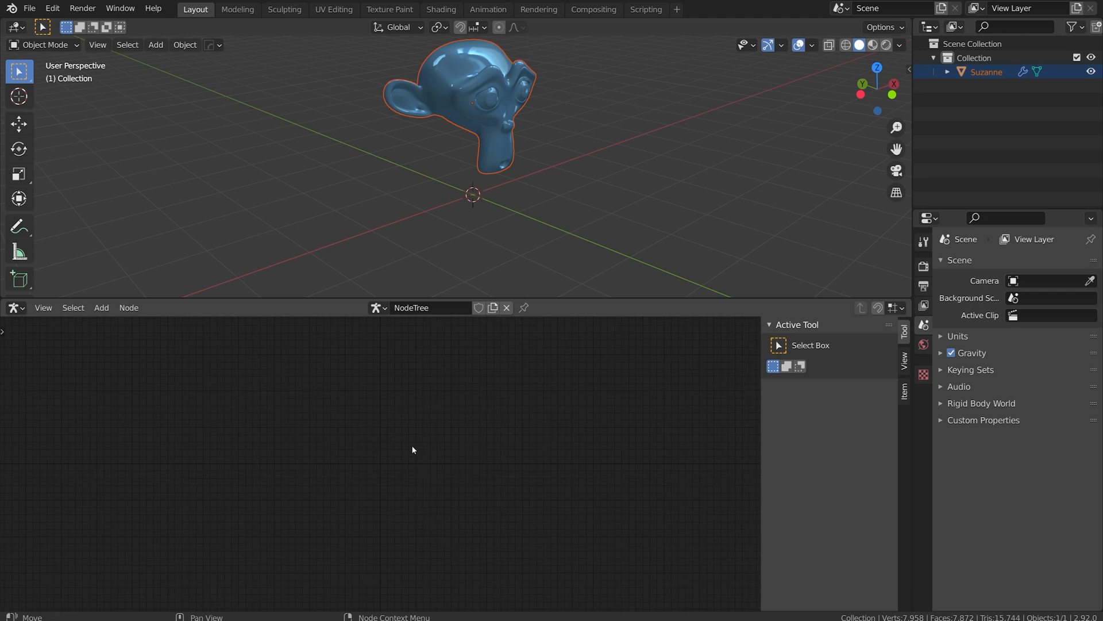
{"action": "mouse_move", "coordinate": [387, 378]}
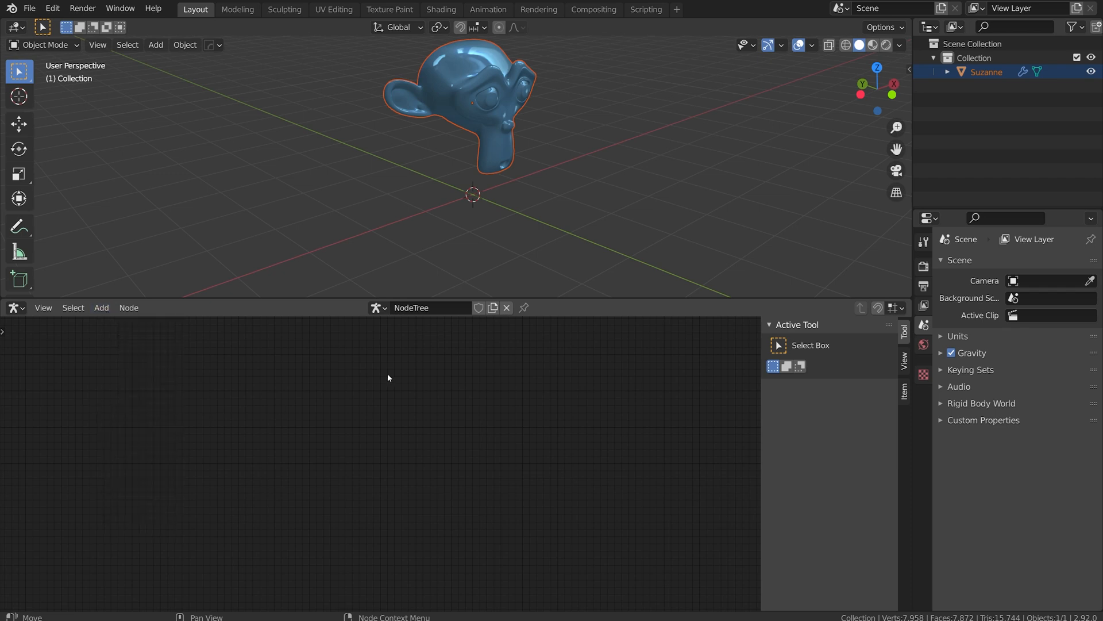
- Add a Create Armature node named my_rig with collection rig
{"action": "key", "text": "shift+a"}
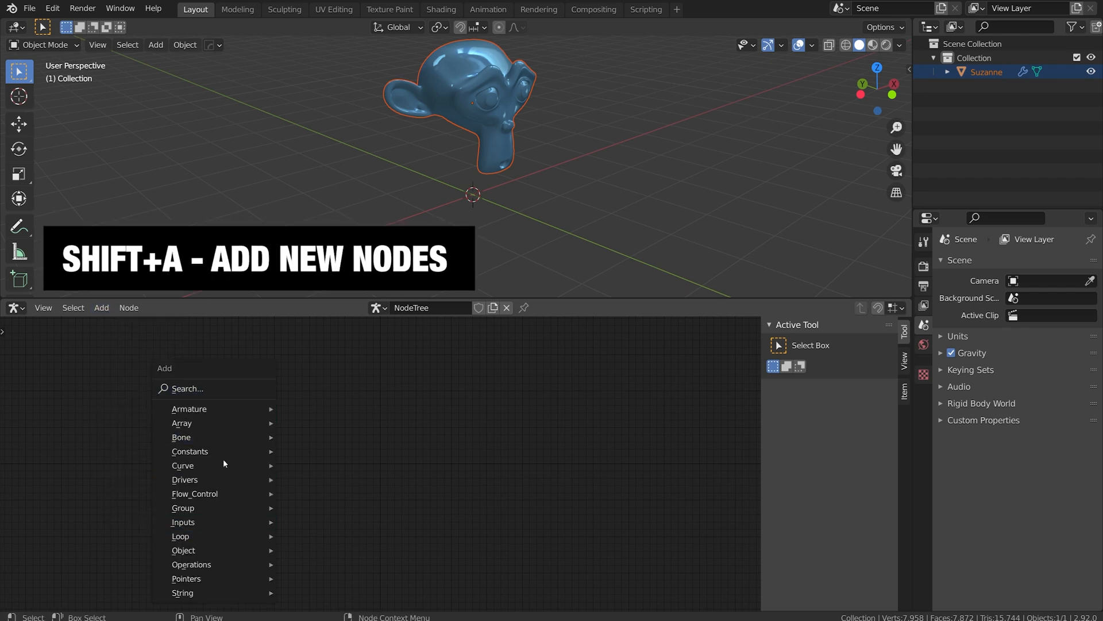
{"action": "mouse_move", "coordinate": [183, 522]}
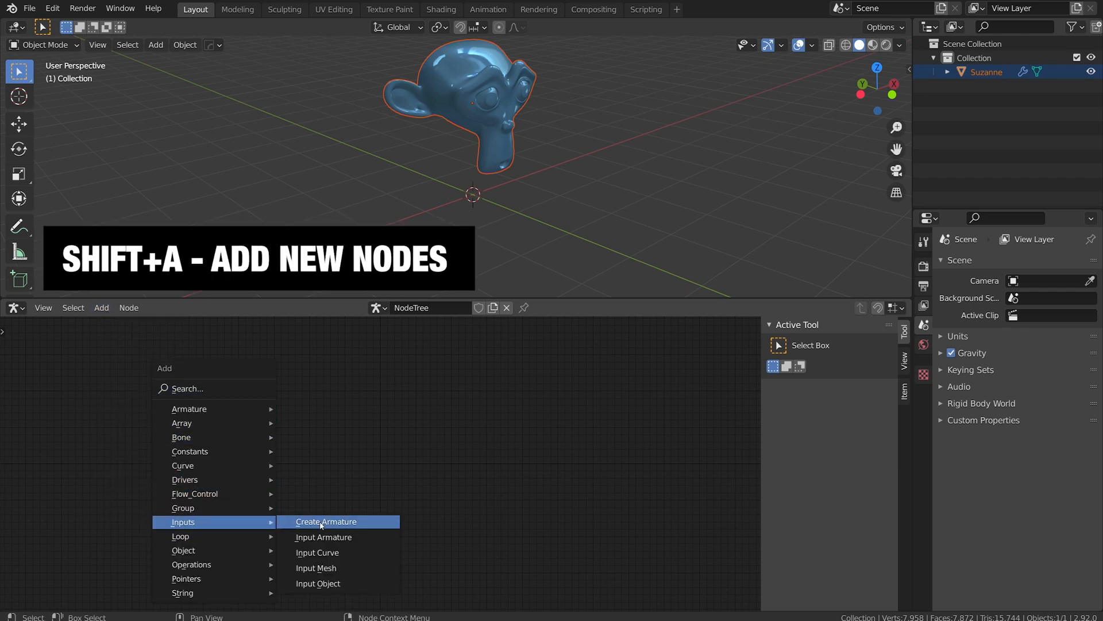
{"action": "left_click", "coordinate": [325, 522]}
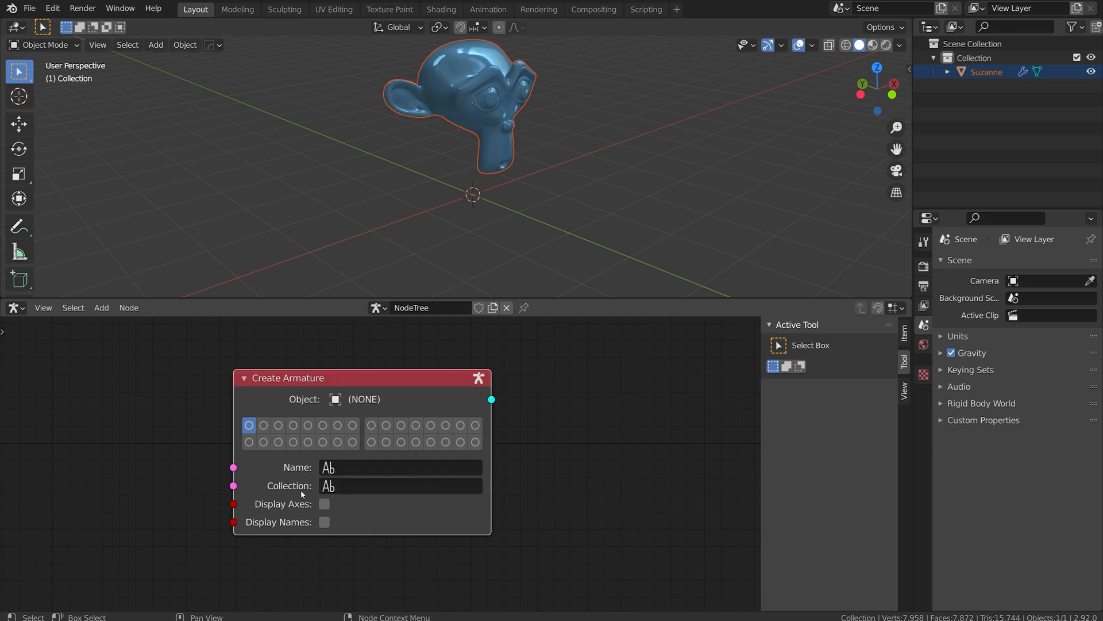
{"action": "left_click", "coordinate": [399, 466]}
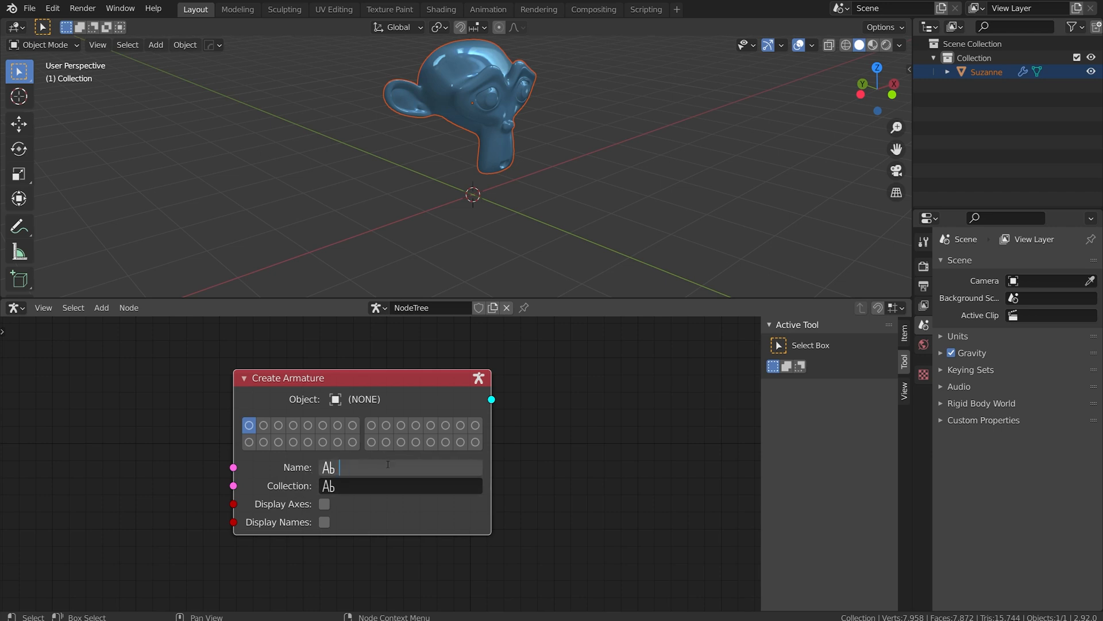
{"action": "type", "text": "my_rig"}
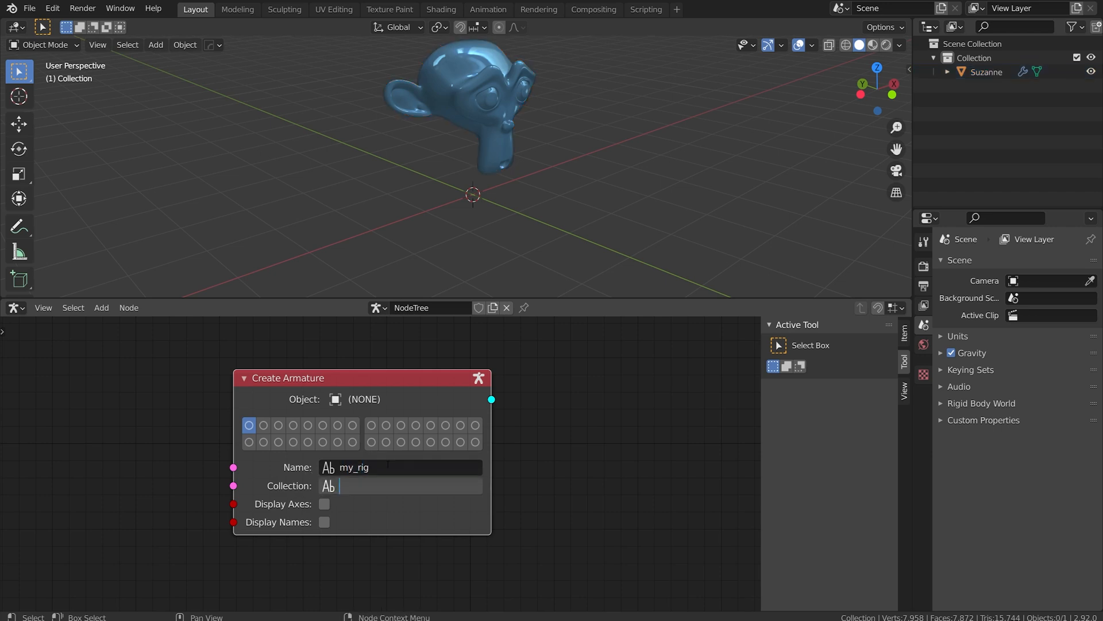
{"action": "type", "text": "rig"}
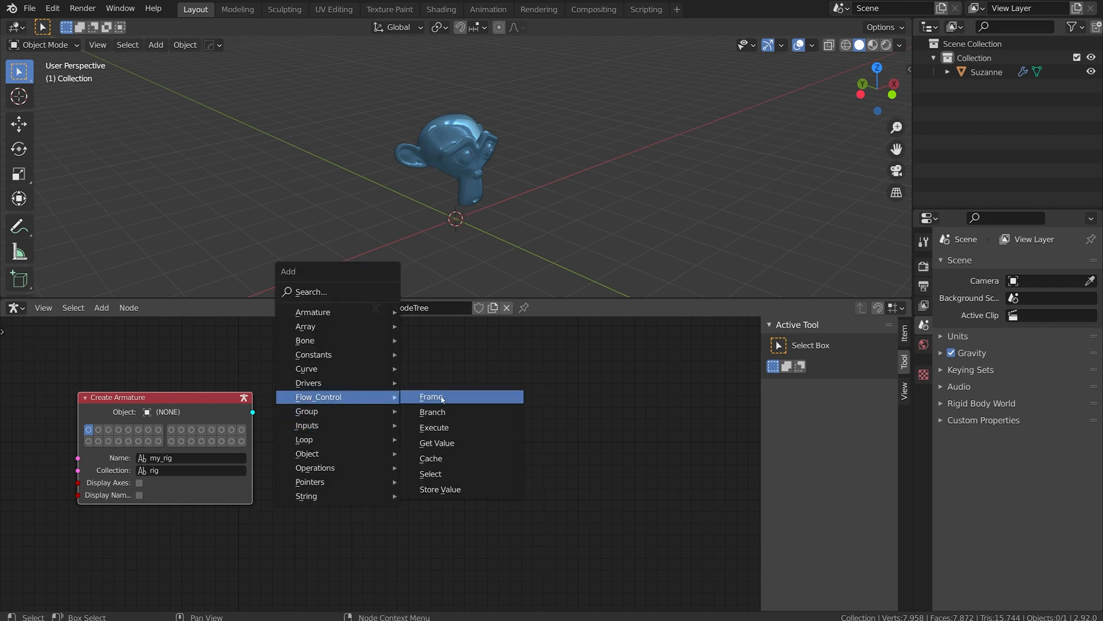
- Link Create Armature into an Execute node and run it, building my_rig in a rig collection
{"action": "left_click", "coordinate": [435, 427]}
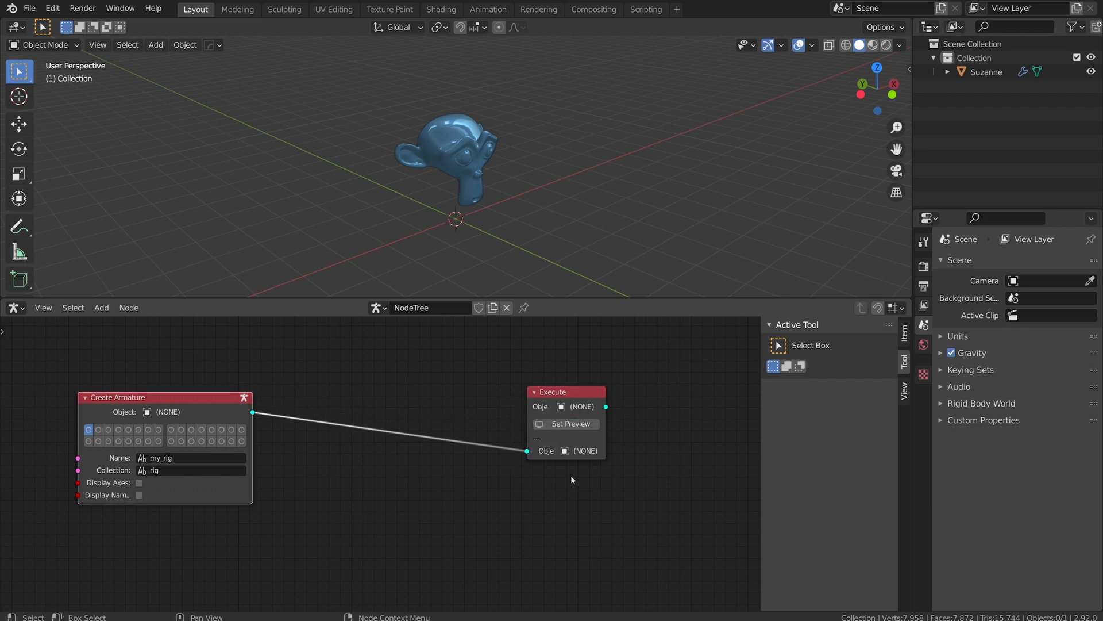
{"action": "mouse_move", "coordinate": [393, 407]}
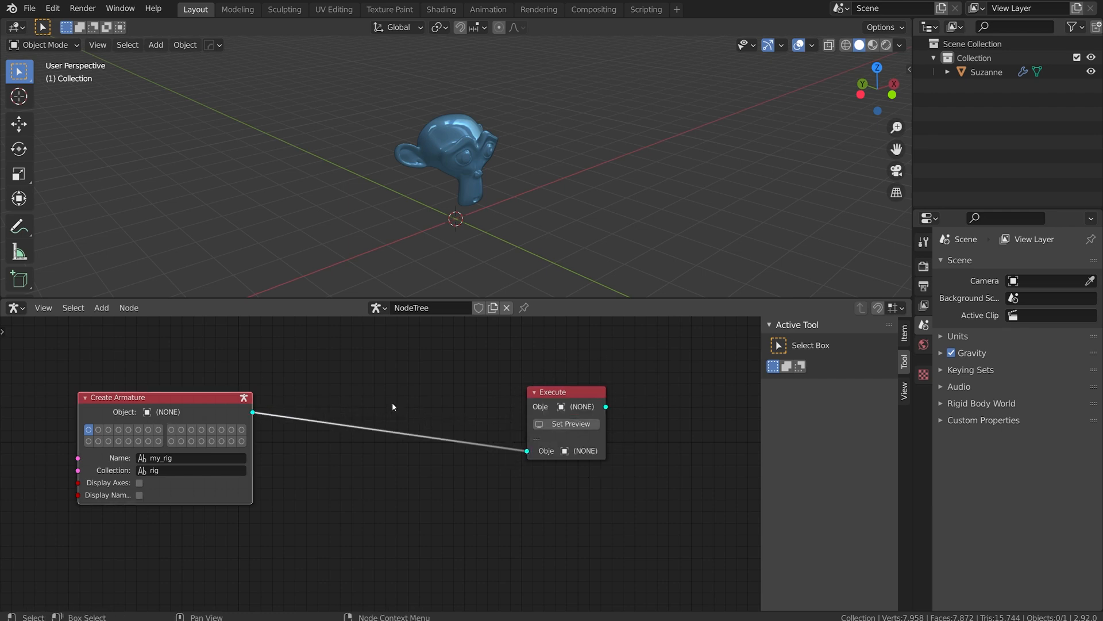
{"action": "left_click_drag", "start_coordinate": [221, 355], "coordinate": [425, 359]}
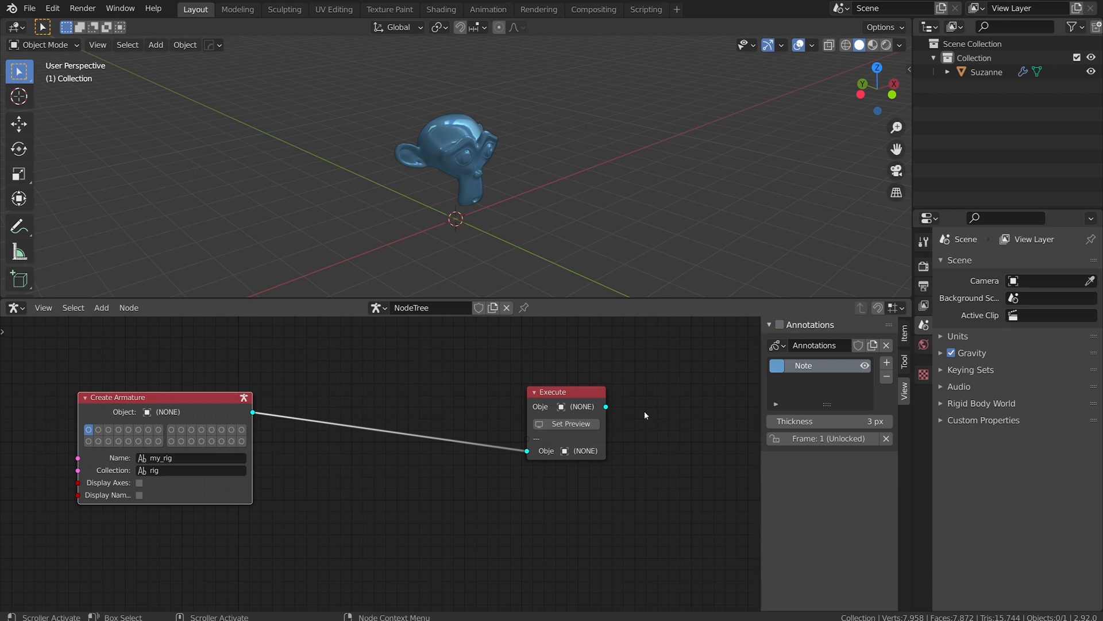
{"action": "left_click", "coordinate": [567, 423]}
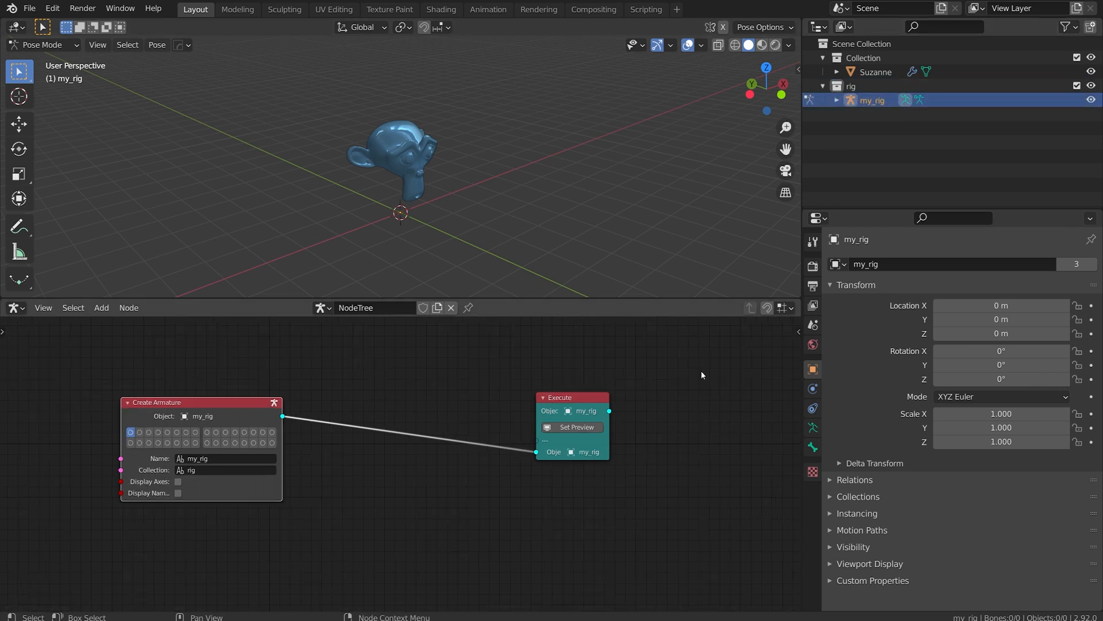
{"action": "left_click", "coordinate": [836, 100]}
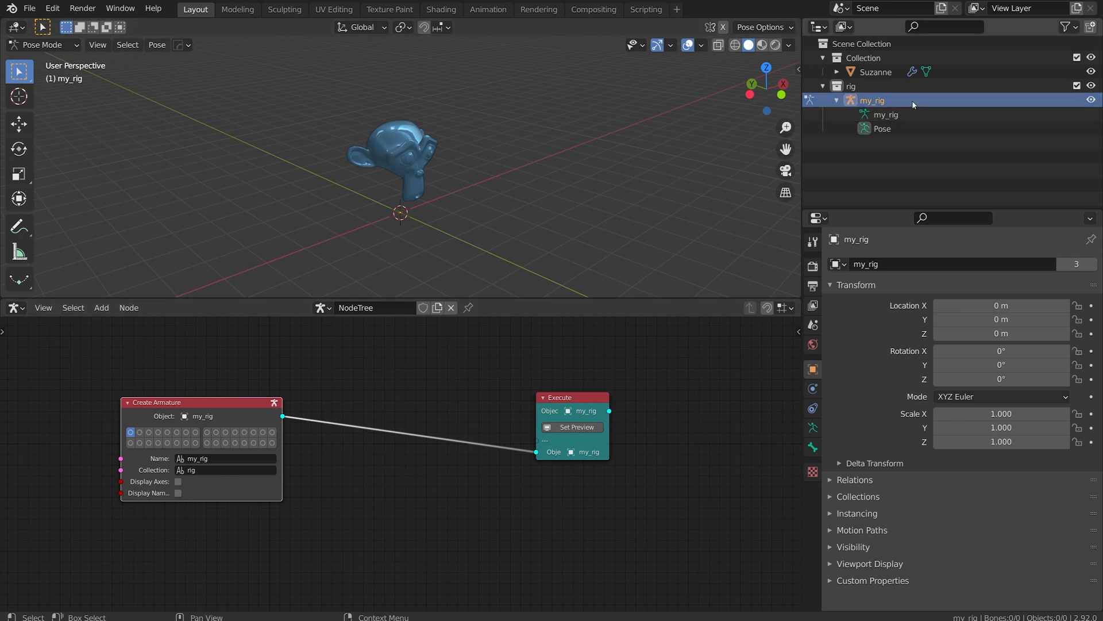
{"action": "left_click", "coordinate": [155, 45]}
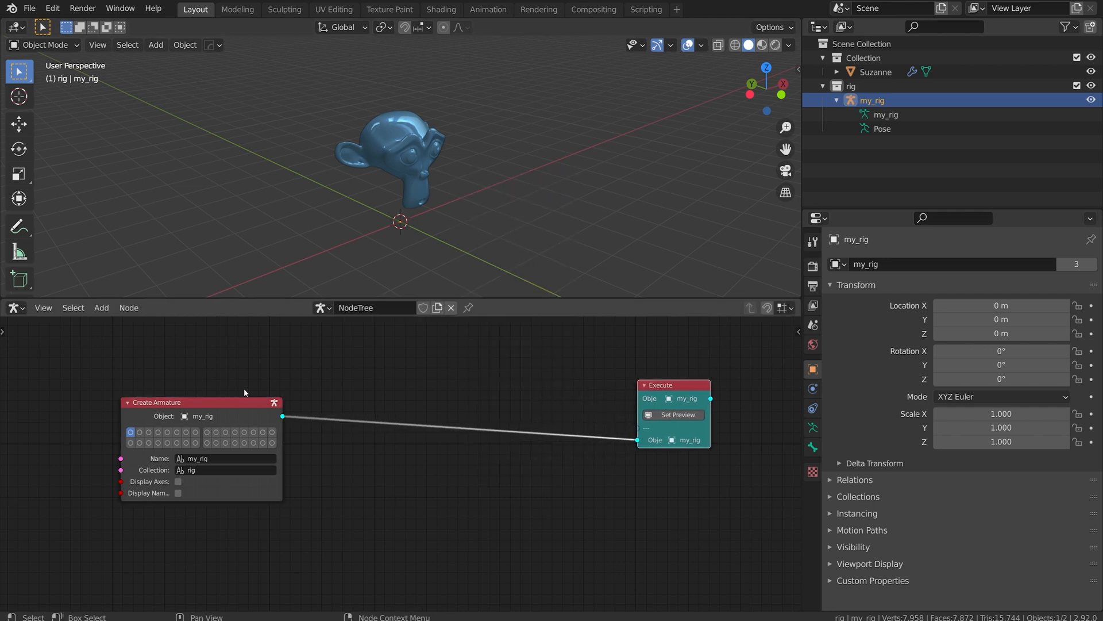
{"action": "mouse_move", "coordinate": [393, 391]}
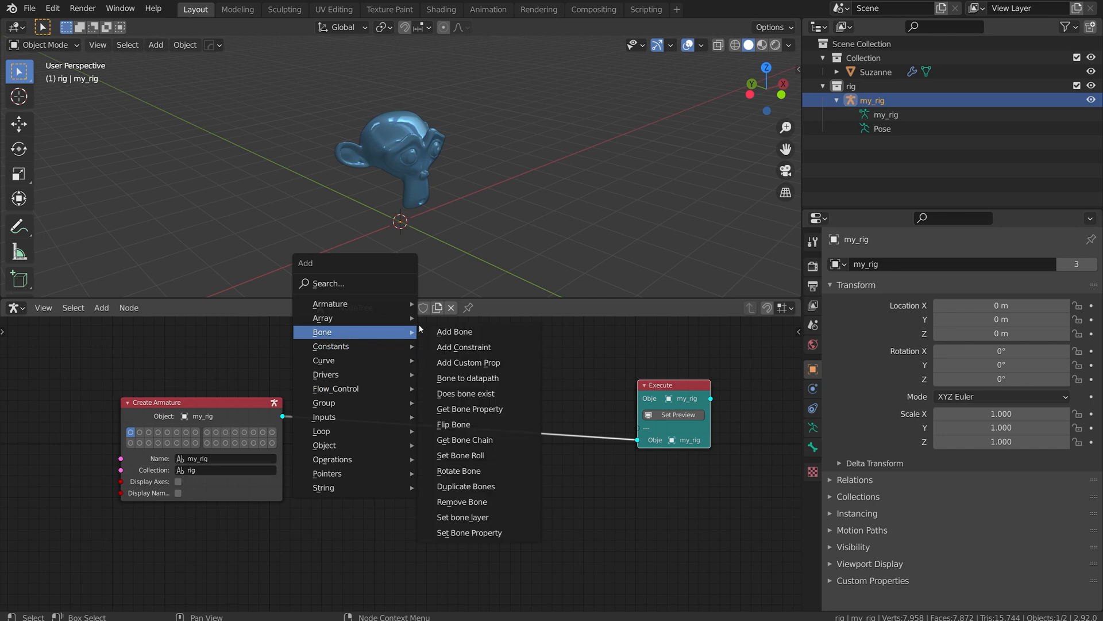
- Insert an Add Bone node creating root.001 with Tail Y 2 and preview the rig
{"action": "left_click", "coordinate": [456, 331]}
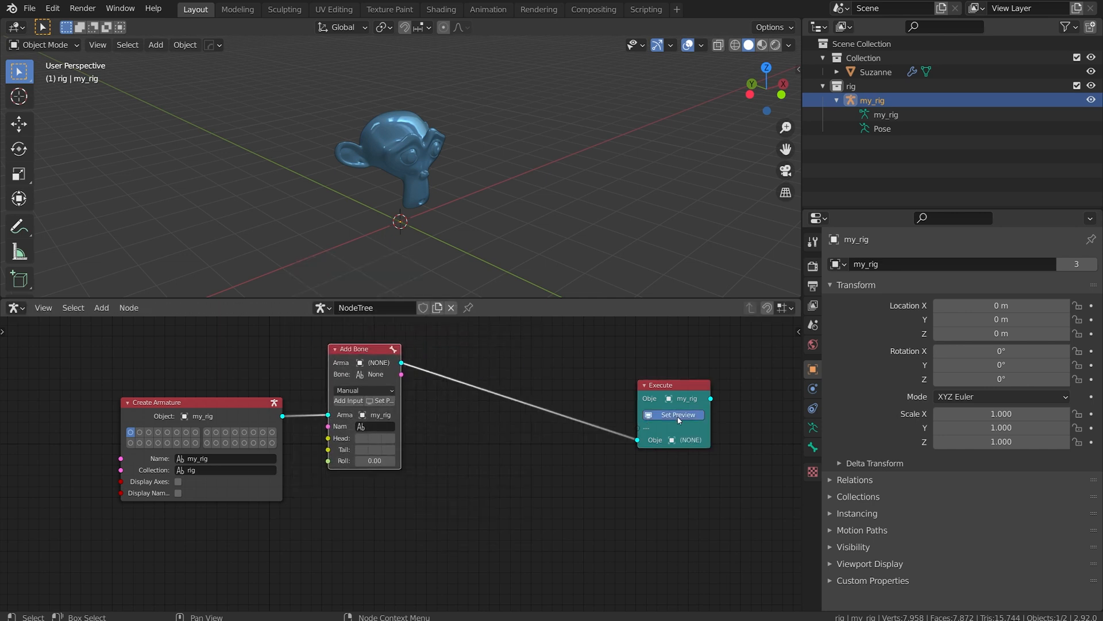
{"action": "left_click", "coordinate": [673, 415]}
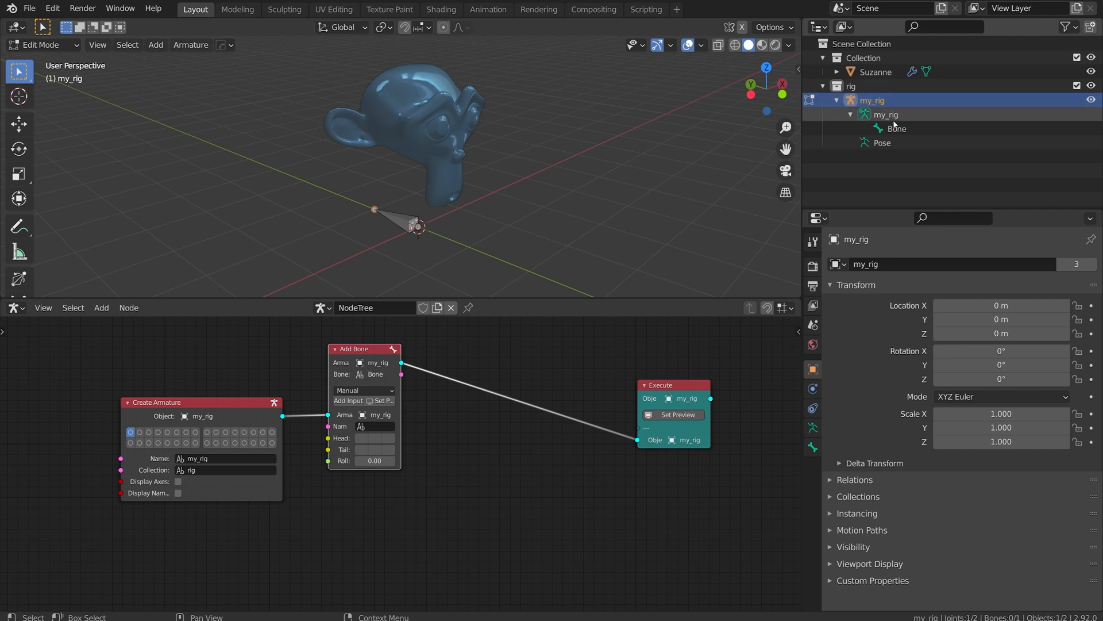
{"action": "left_click", "coordinate": [898, 129]}
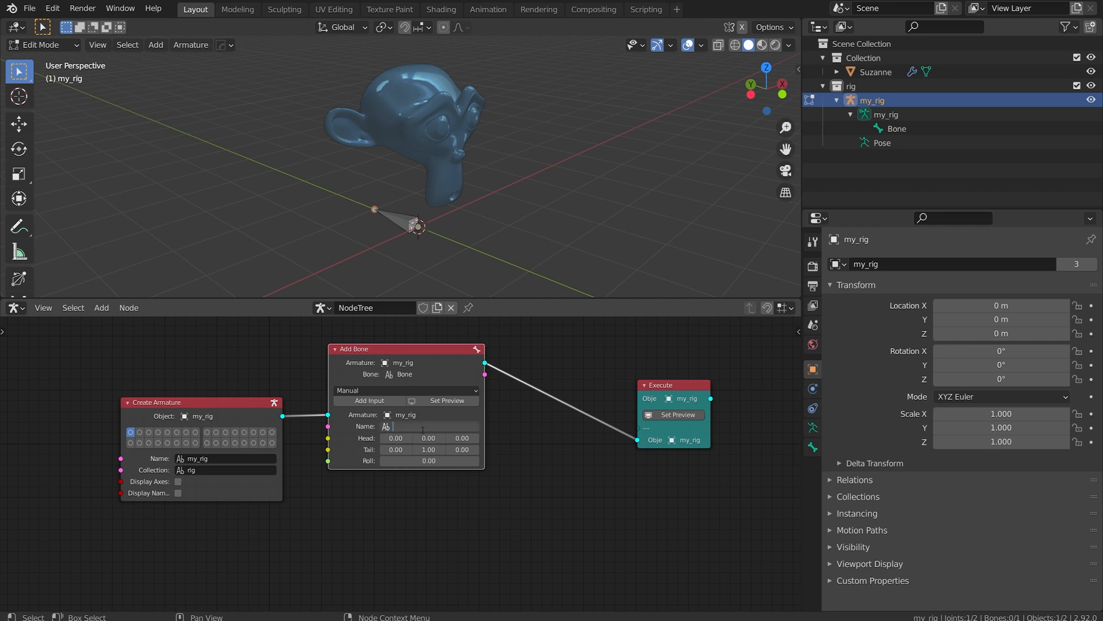
{"action": "type", "text": "root.001"}
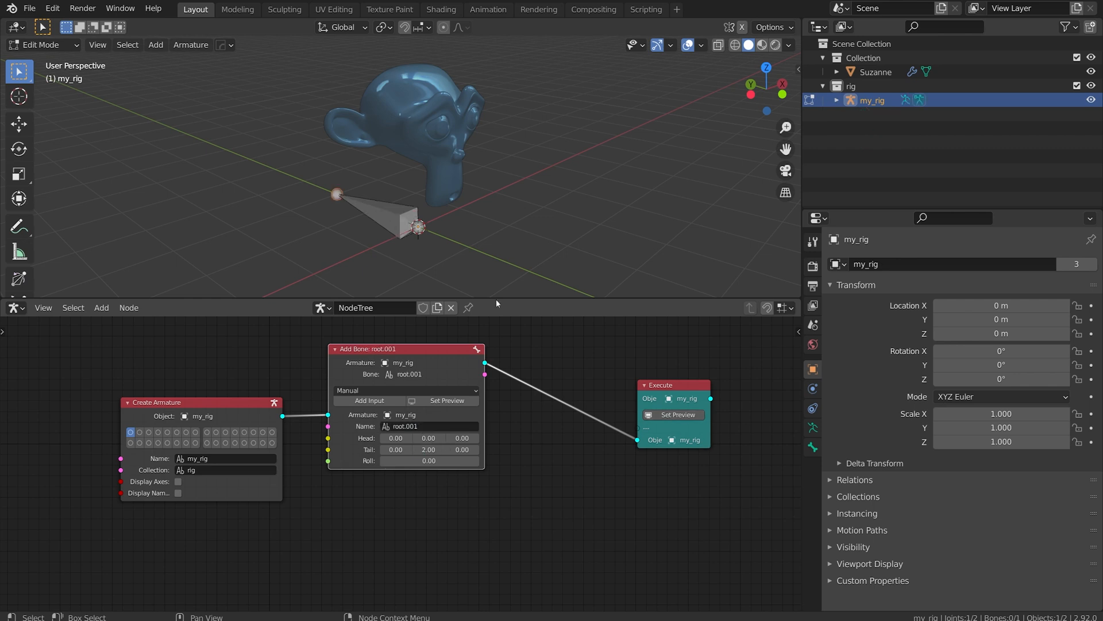
{"action": "mouse_move", "coordinate": [634, 375]}
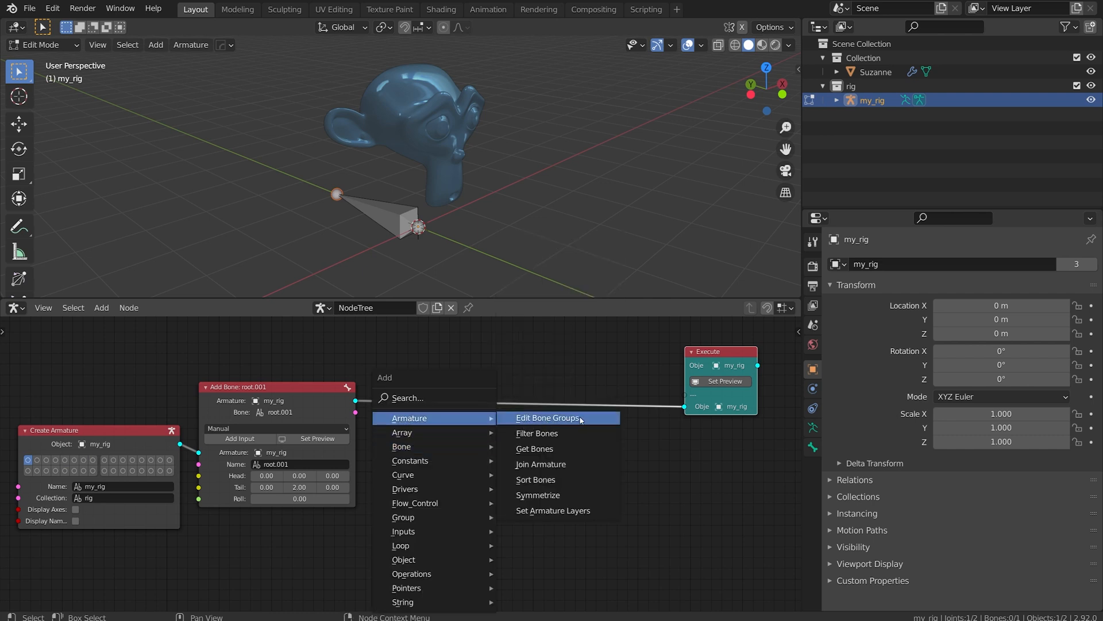
- Add an Edit Bone Groups node making group root_bone with 04 - Theme Color Set
{"action": "left_click", "coordinate": [547, 417]}
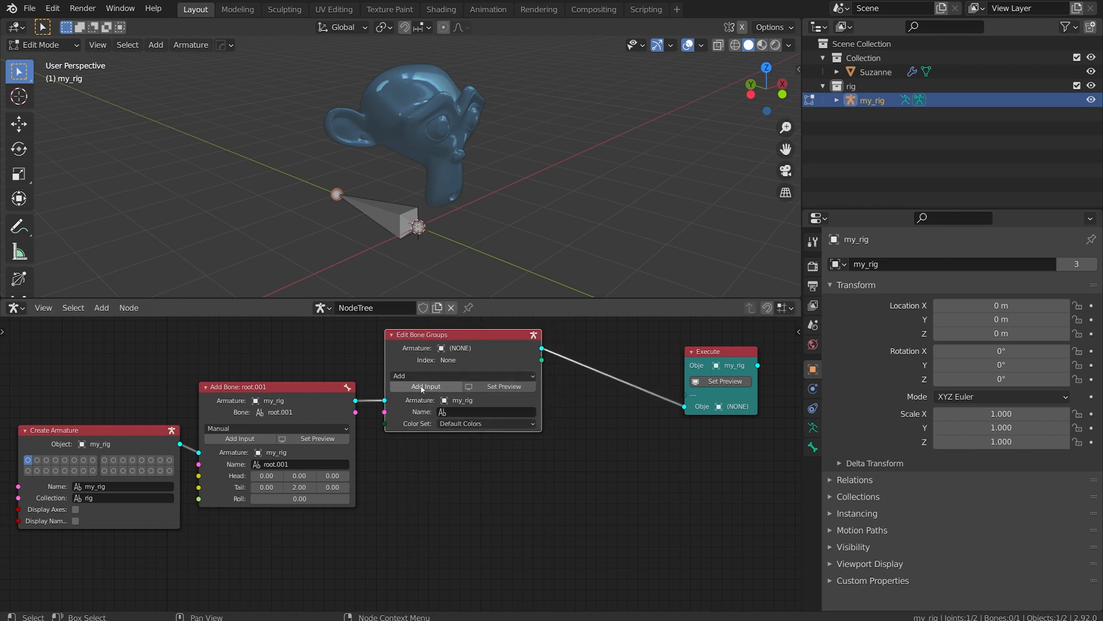
{"action": "left_click", "coordinate": [483, 411]}
{"action": "type", "text": "root_bone"}
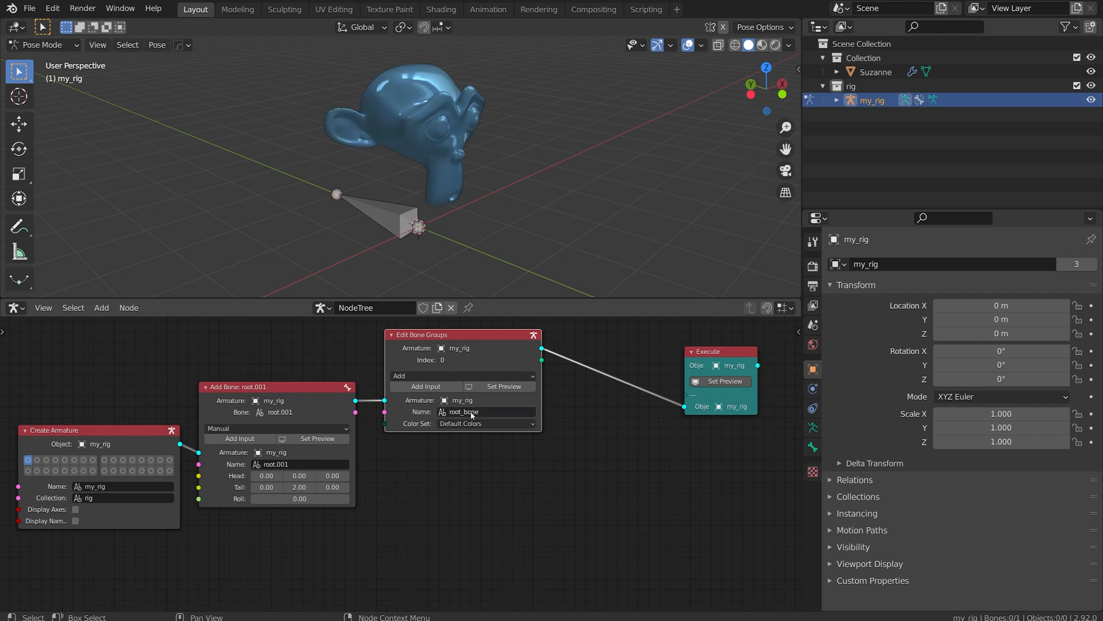
{"action": "left_click", "coordinate": [485, 423]}
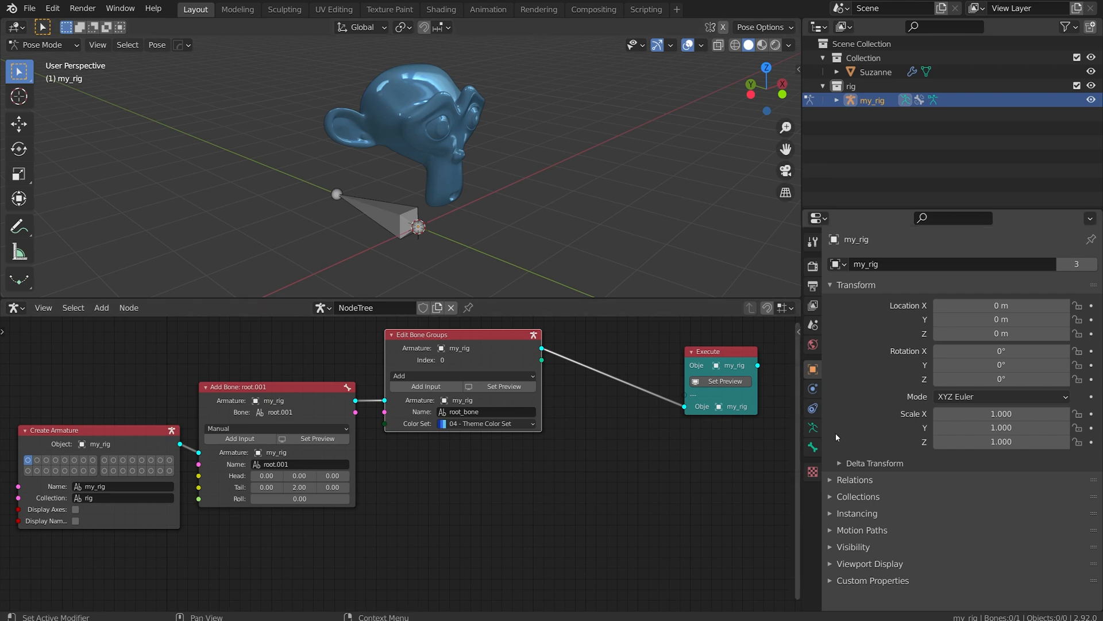
{"action": "left_click", "coordinate": [813, 428]}
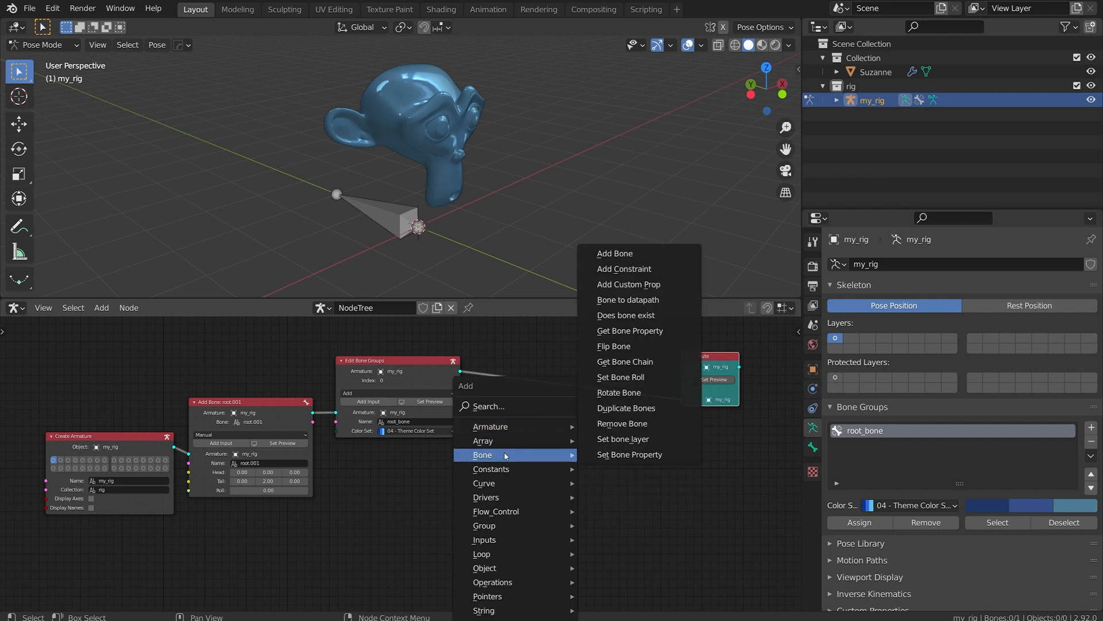
- Add a Set Bone Property node for root.001 applying in Pose mode
{"action": "left_click", "coordinate": [628, 454]}
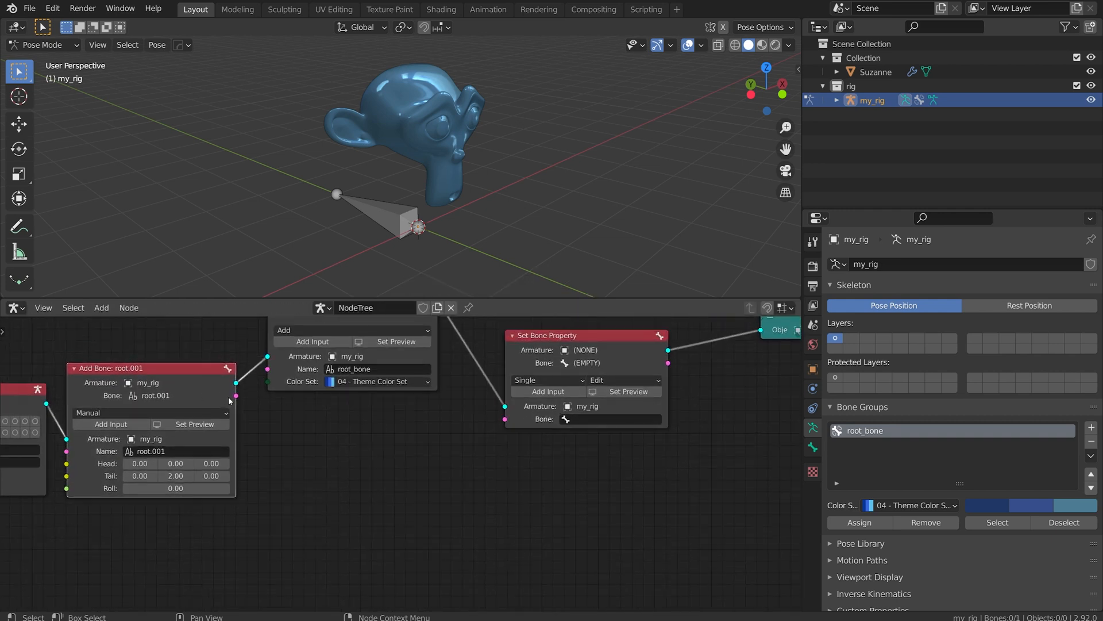
{"action": "left_click_drag", "start_coordinate": [236, 385], "coordinate": [503, 418]}
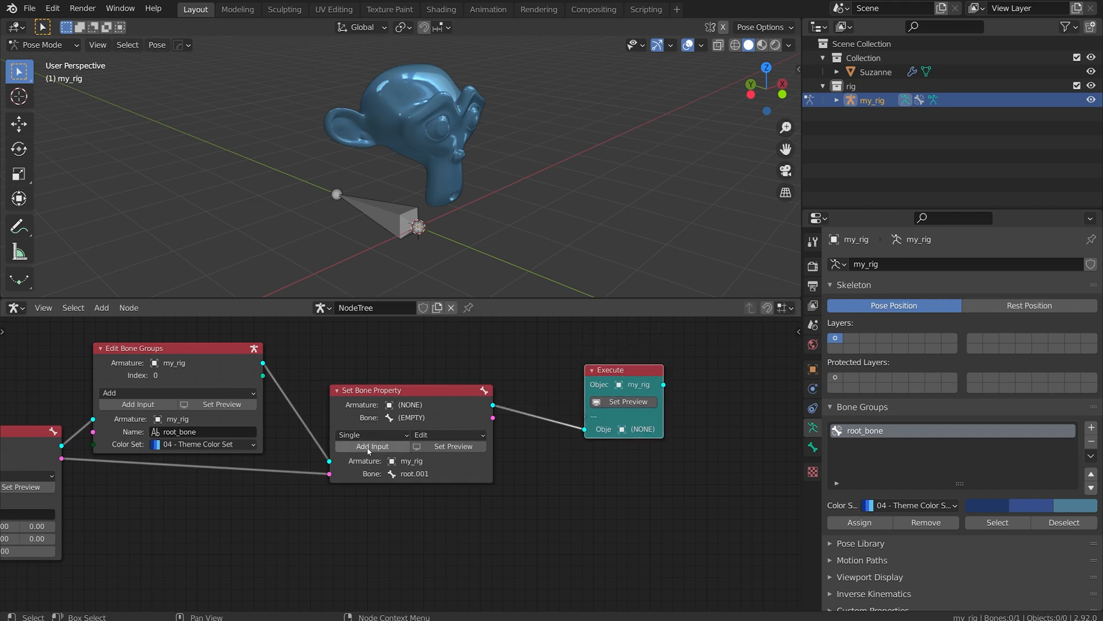
{"action": "left_click", "coordinate": [447, 434]}
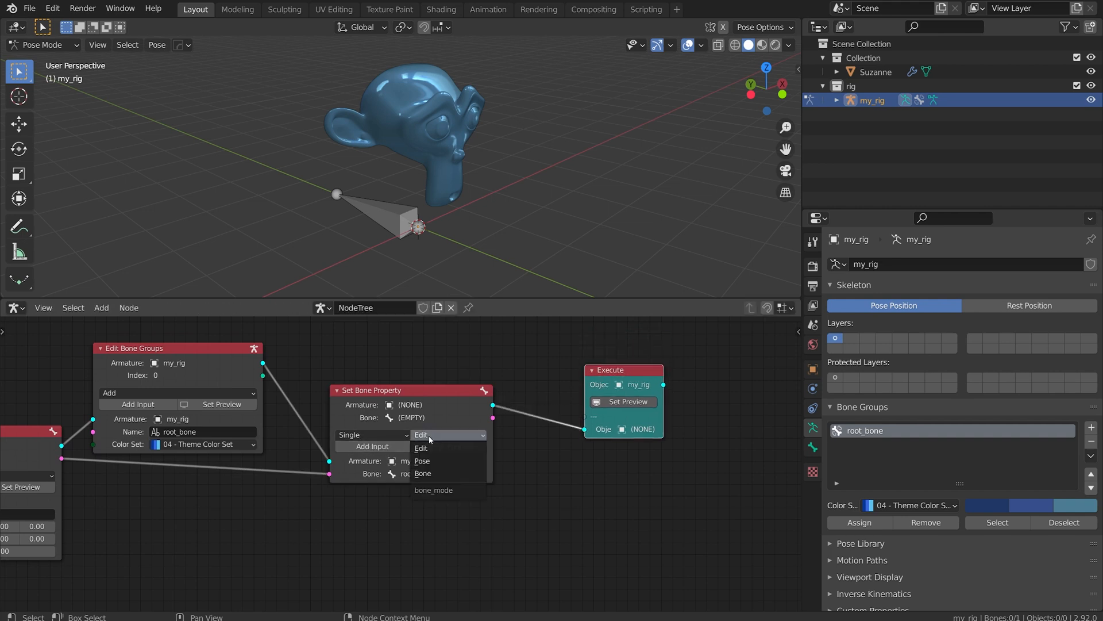
{"action": "mouse_move", "coordinate": [422, 461]}
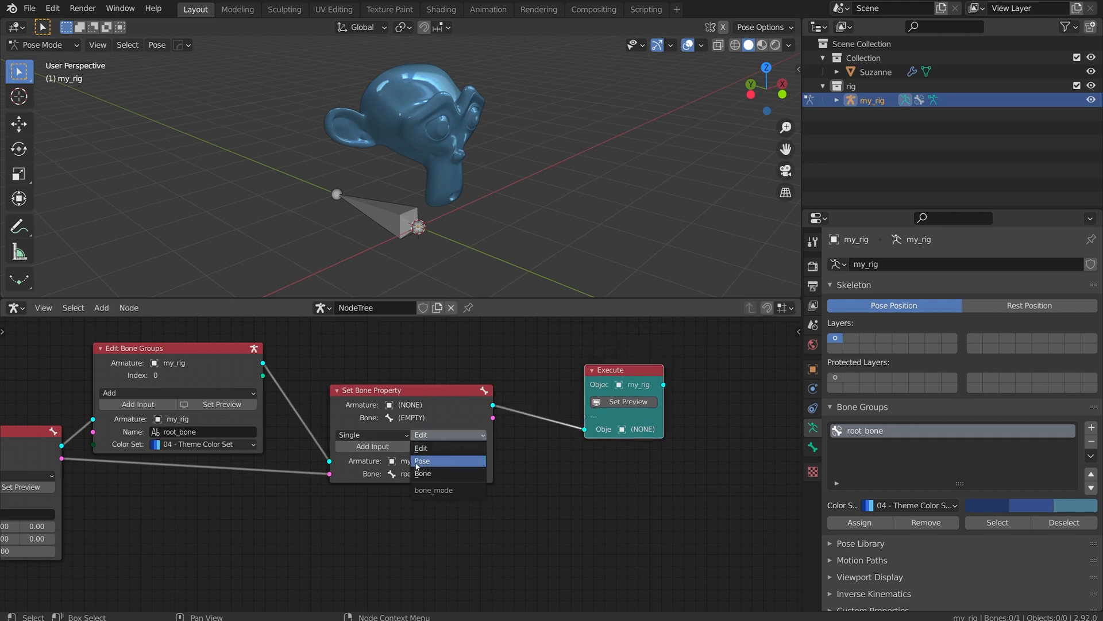
{"action": "left_click", "coordinate": [422, 459]}
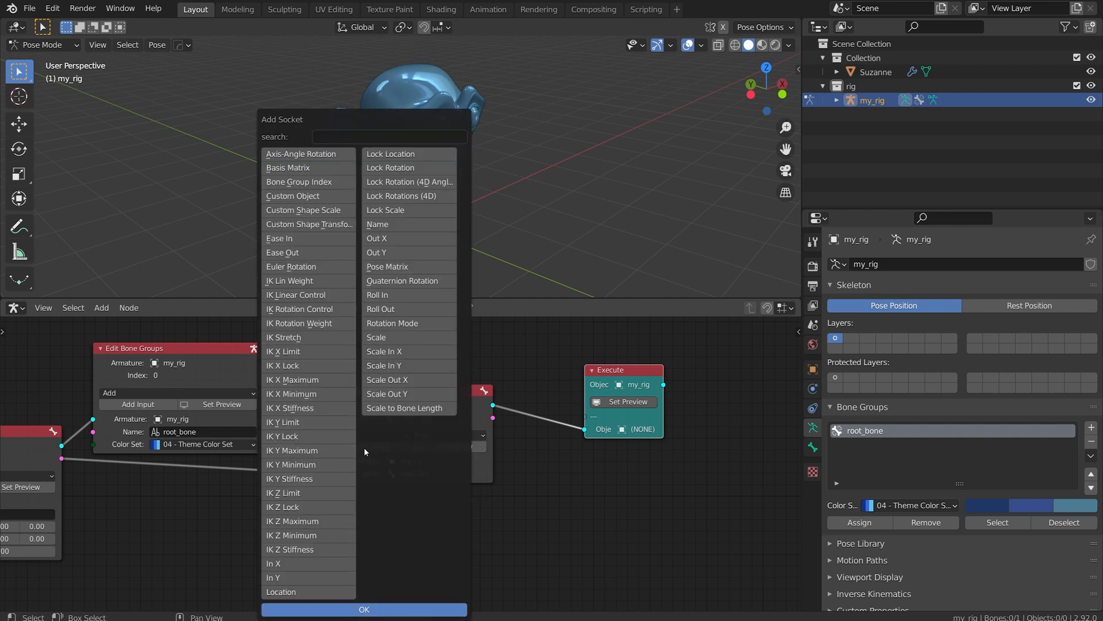
{"action": "mouse_move", "coordinate": [410, 323]}
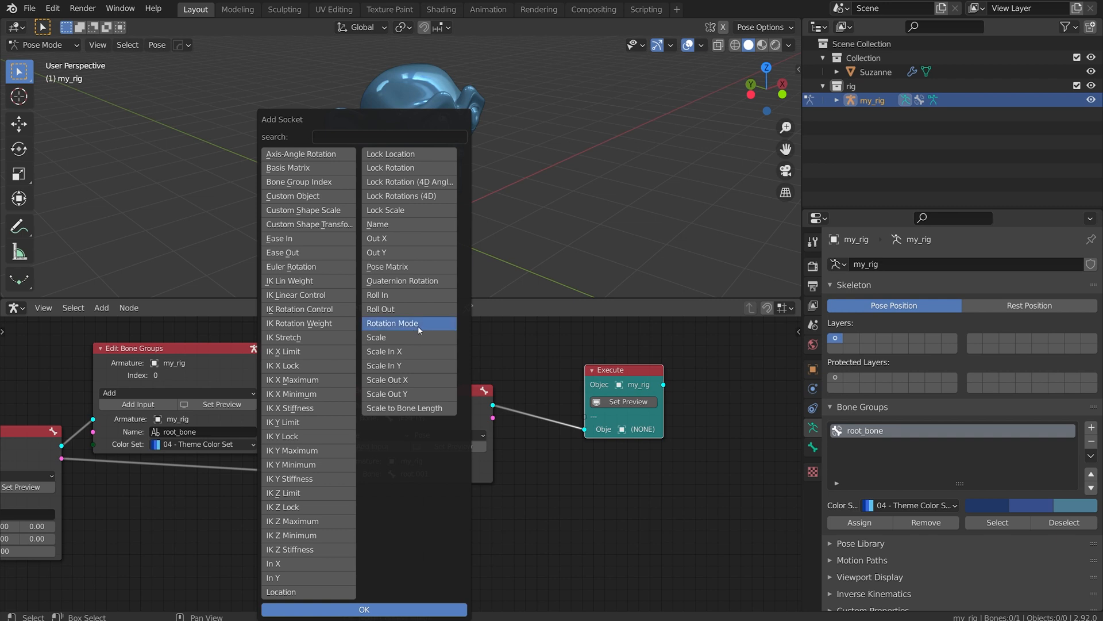
- Give the node a Rotation Mode input set to XYZ Euler
{"action": "left_click", "coordinate": [393, 323]}
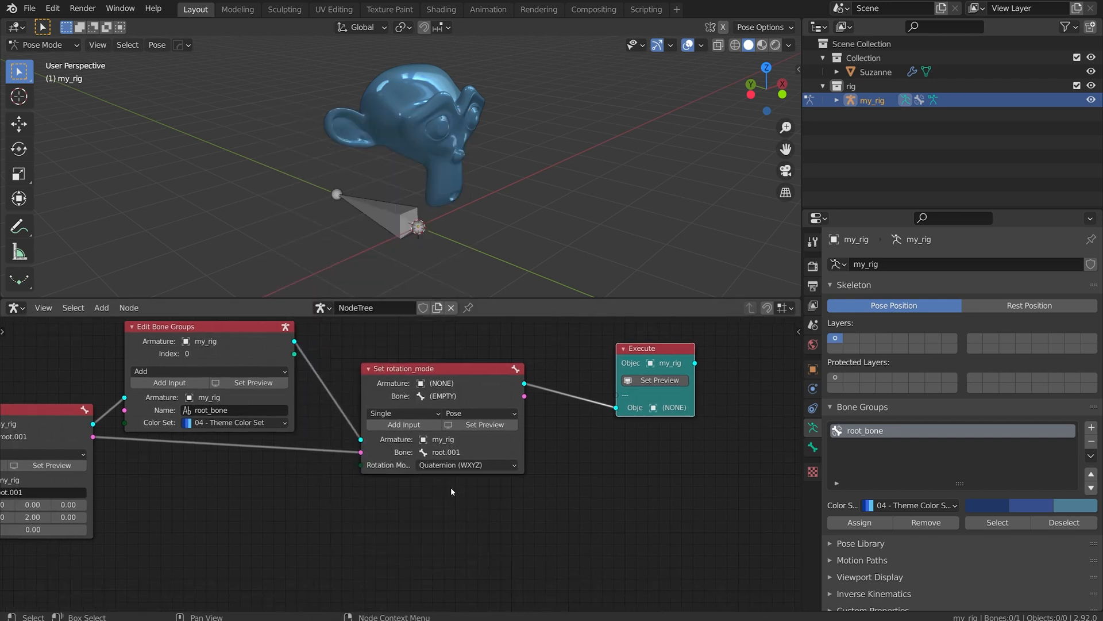
{"action": "left_click", "coordinate": [465, 464]}
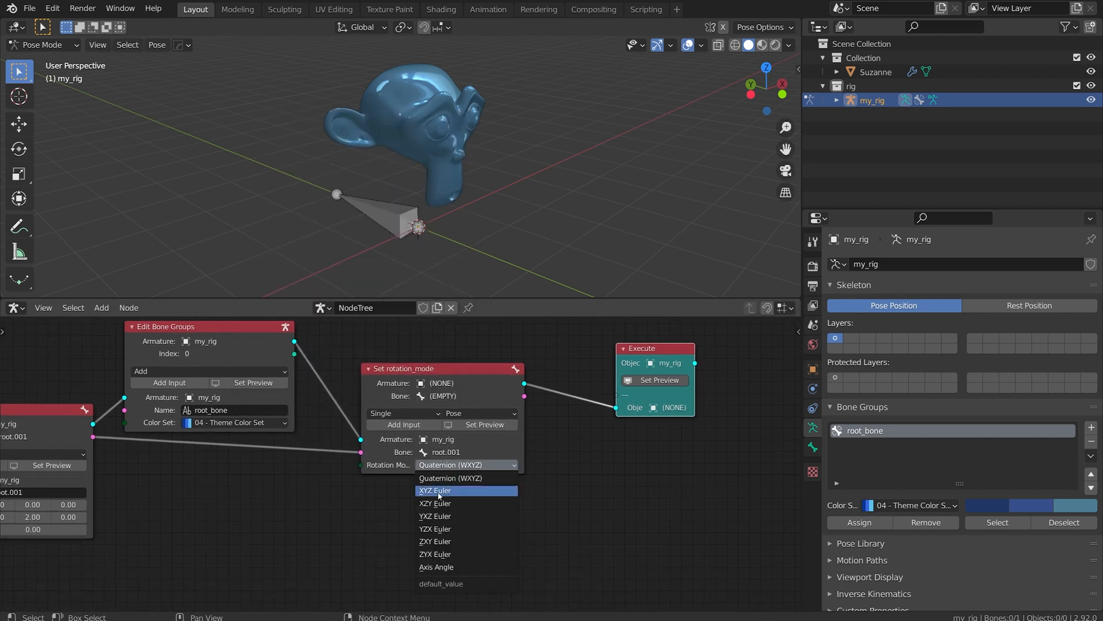
{"action": "left_click", "coordinate": [435, 490]}
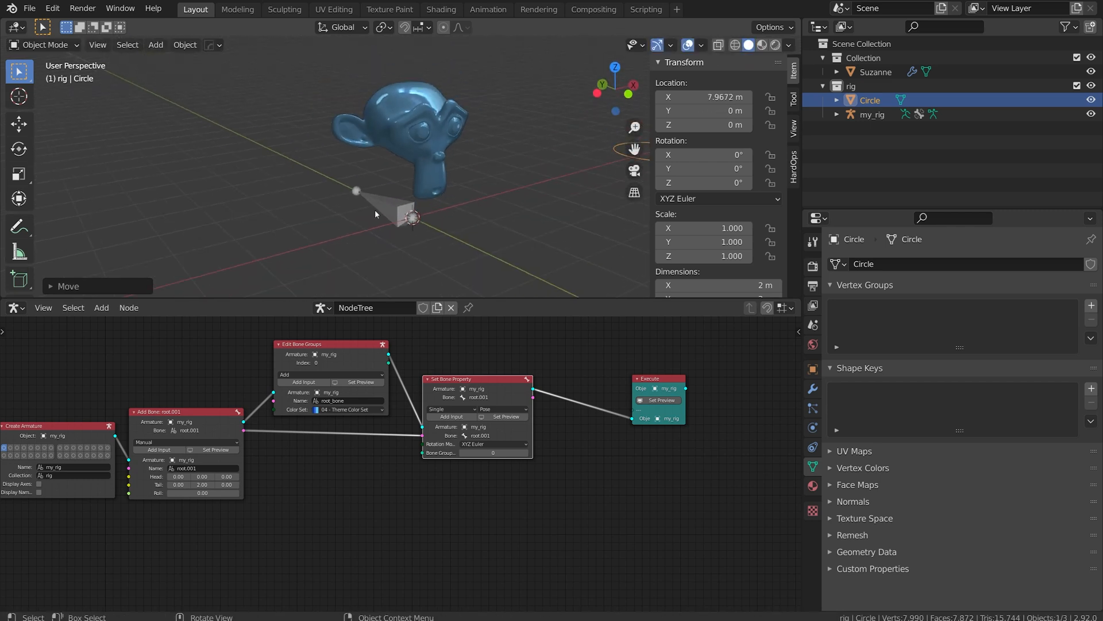
- Feed a Circle mesh input node into root.001's custom object and preview it
{"action": "left_click", "coordinate": [872, 114]}
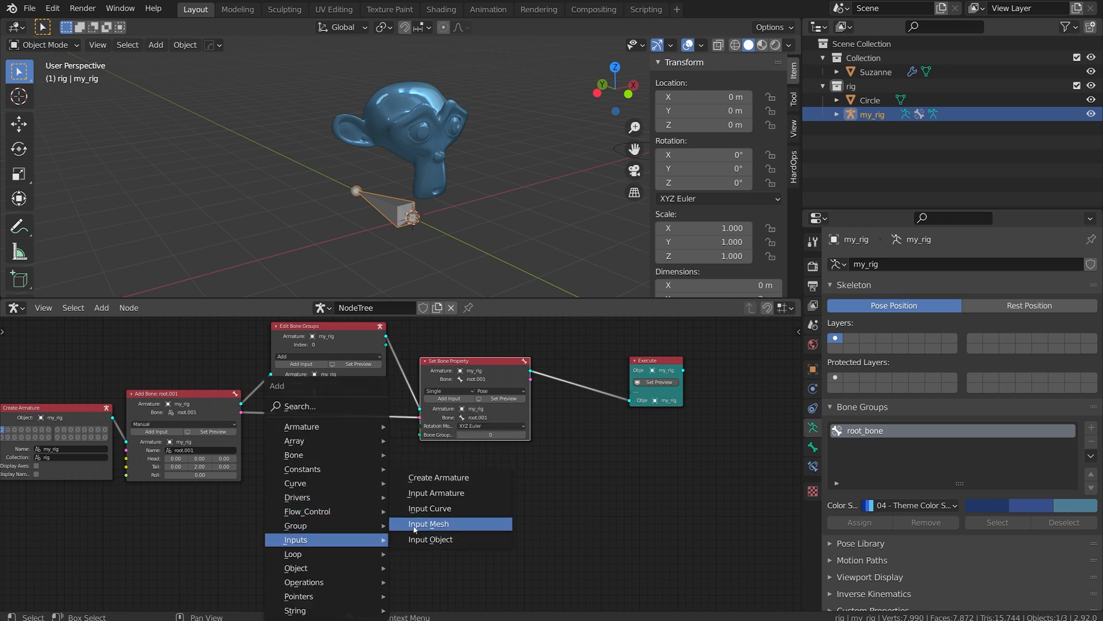
{"action": "left_click", "coordinate": [428, 523]}
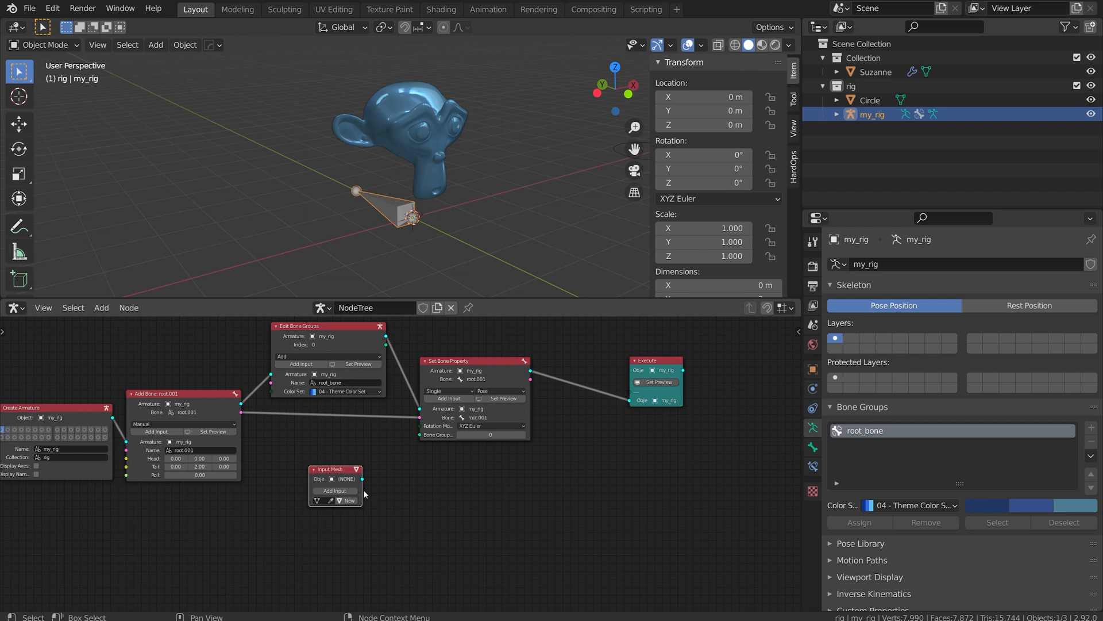
{"action": "left_click", "coordinate": [345, 478]}
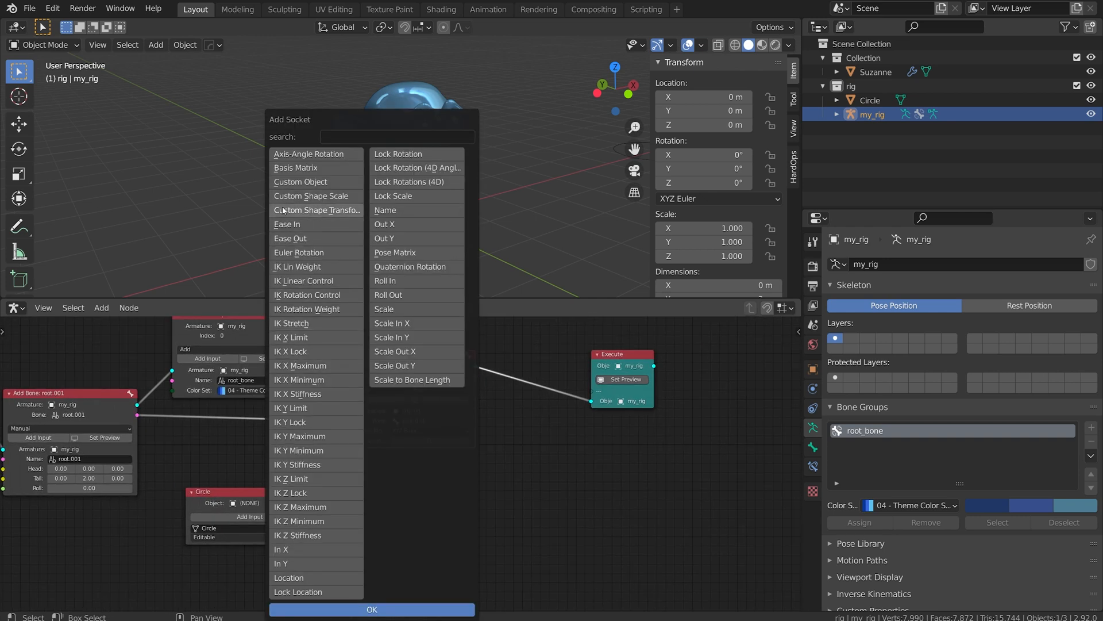
{"action": "mouse_move", "coordinate": [299, 185]}
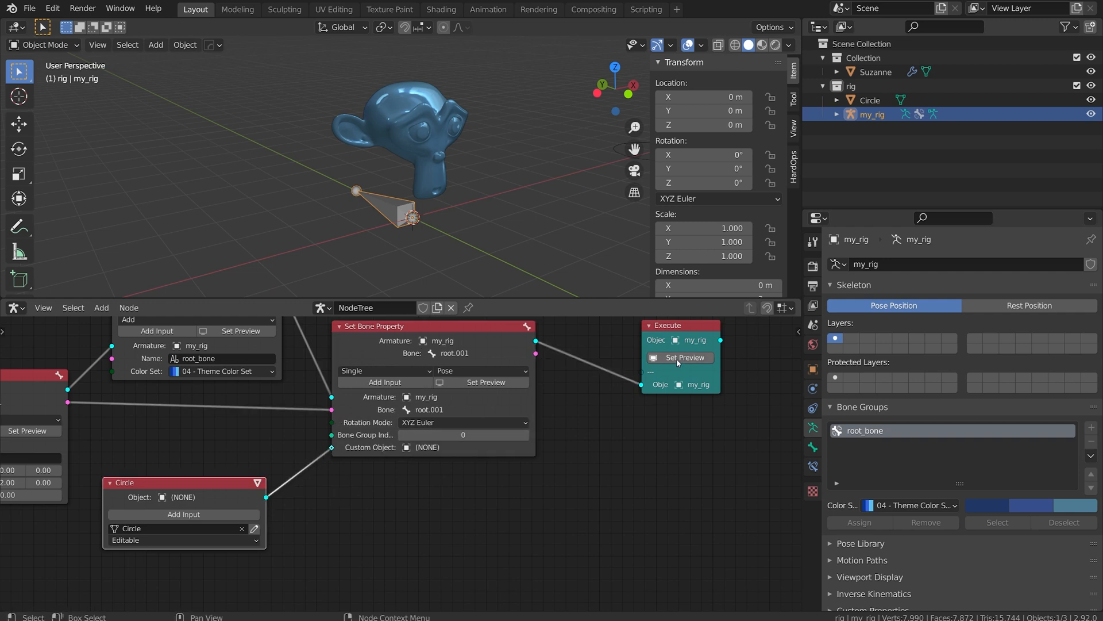
{"action": "left_click", "coordinate": [686, 357]}
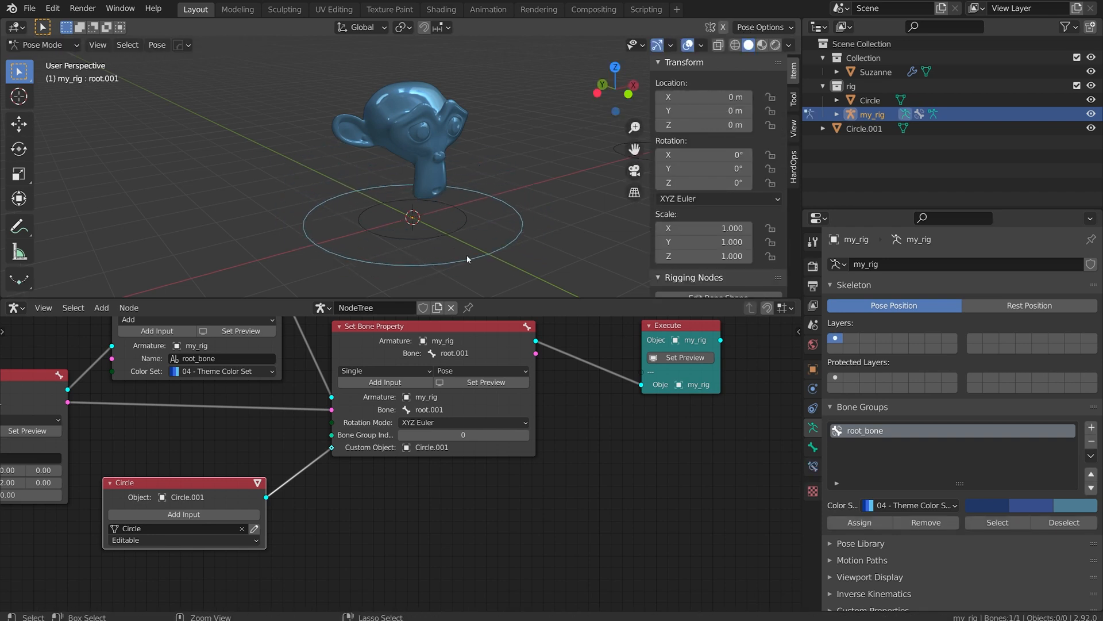
- Delete the leftover Circle objects and regenerate the rig preview
{"action": "left_click", "coordinate": [41, 44]}
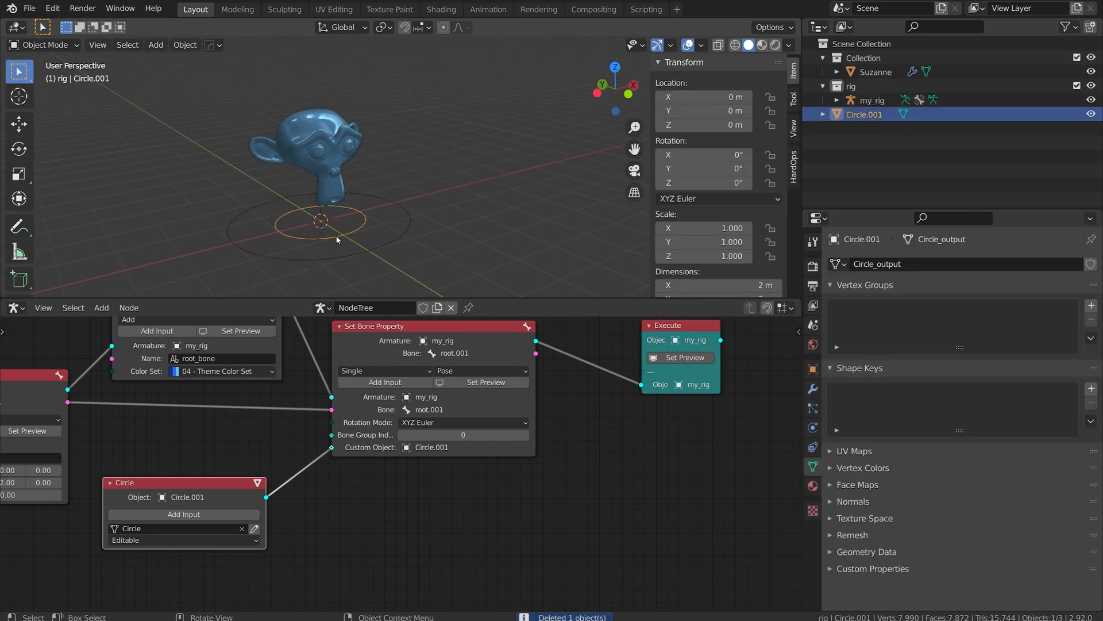
{"action": "left_click", "coordinate": [686, 357]}
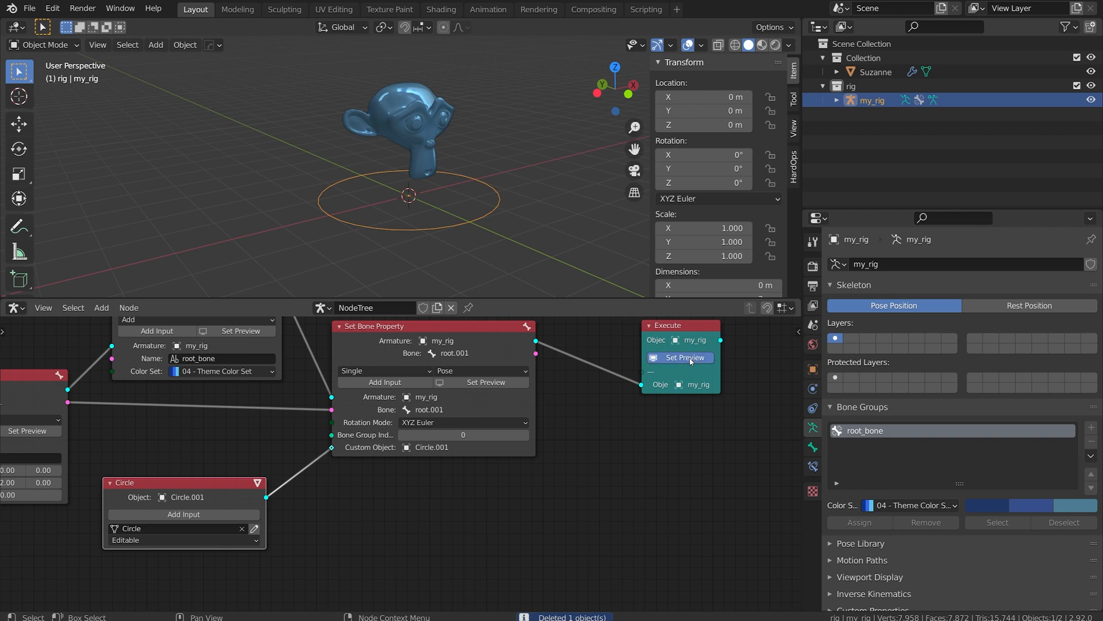
{"action": "left_click", "coordinate": [857, 113]}
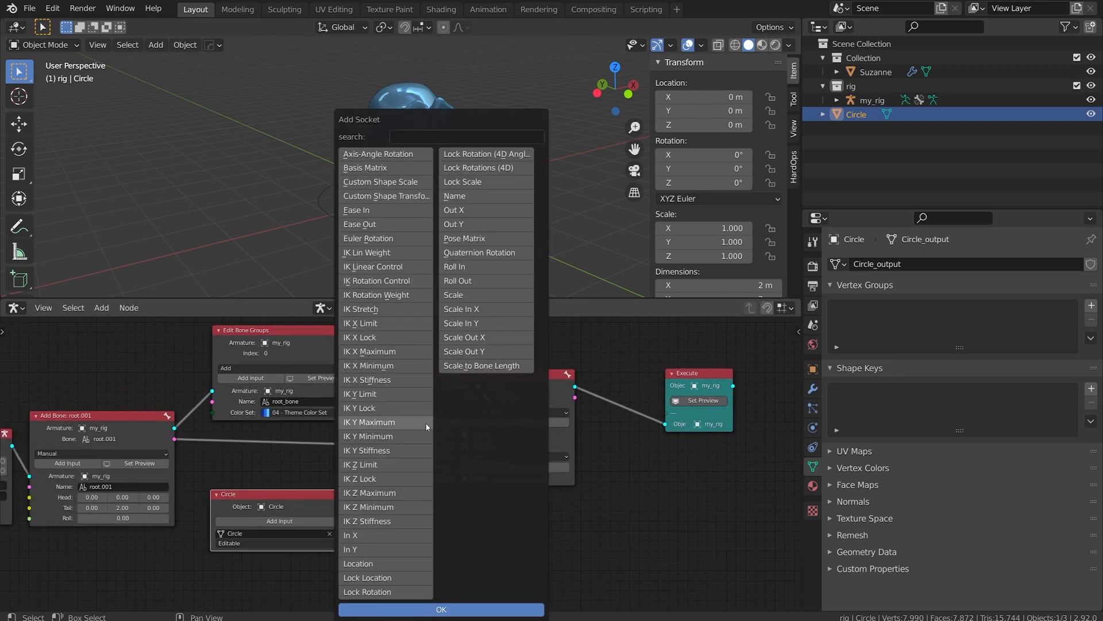
{"action": "mouse_move", "coordinate": [387, 195]}
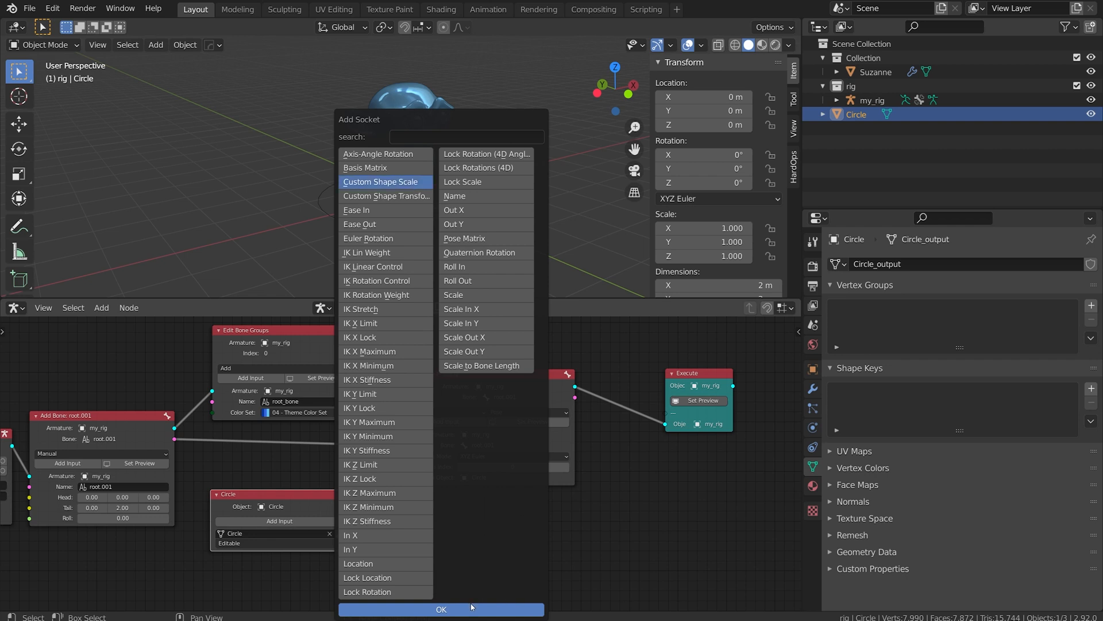
- Confirm the Custom Shape Scale input on the Set Bone Property node
{"action": "left_click", "coordinate": [441, 610]}
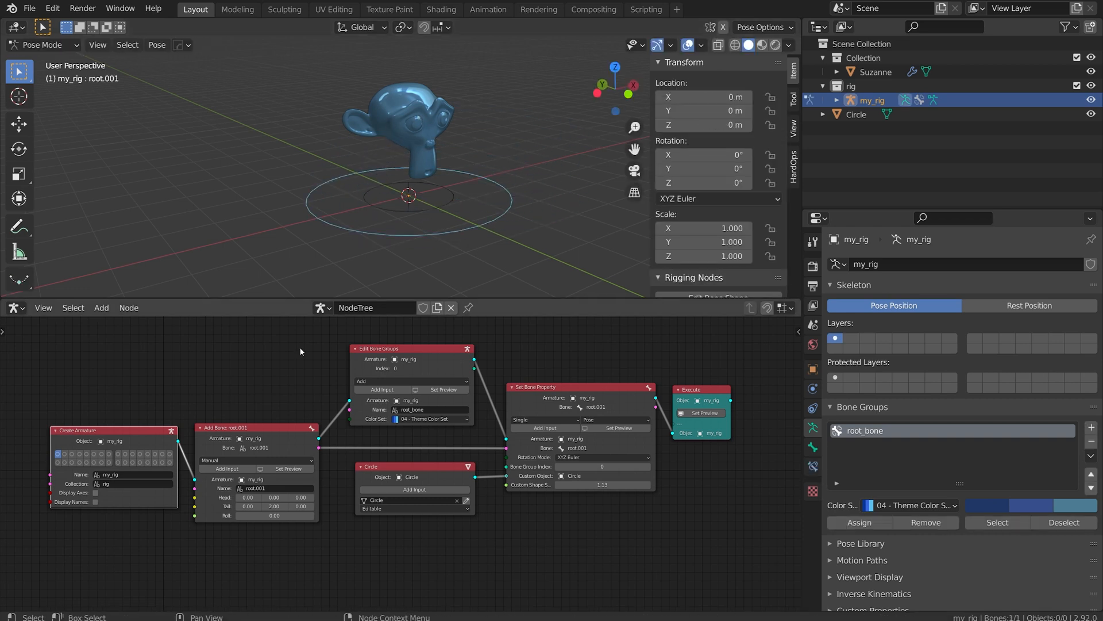
- Group the rig nodes as my_root and connect Execute to the Group Output
{"action": "key", "text": "ctrl+g"}
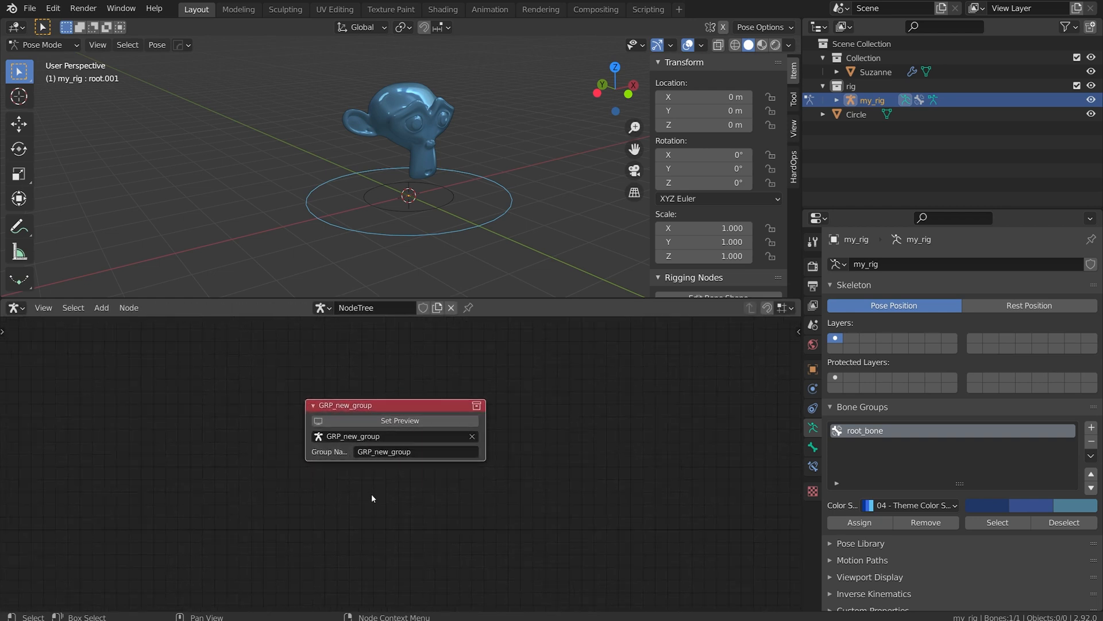
{"action": "type", "text": "my_root"}
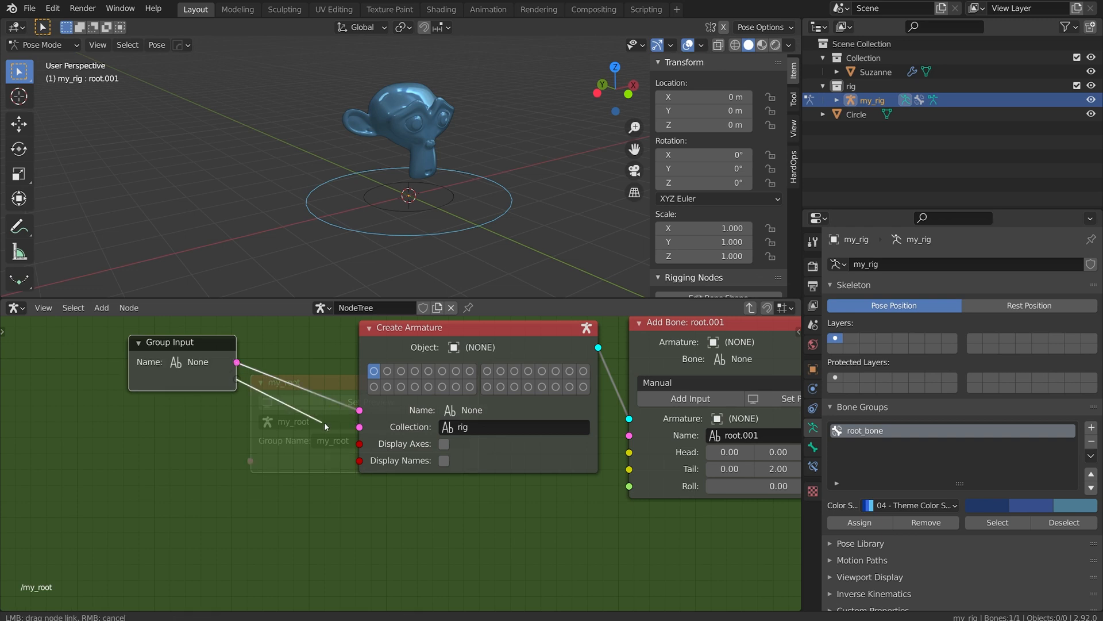
{"action": "scroll", "scroll_direction": "down", "scroll_amount": 3}
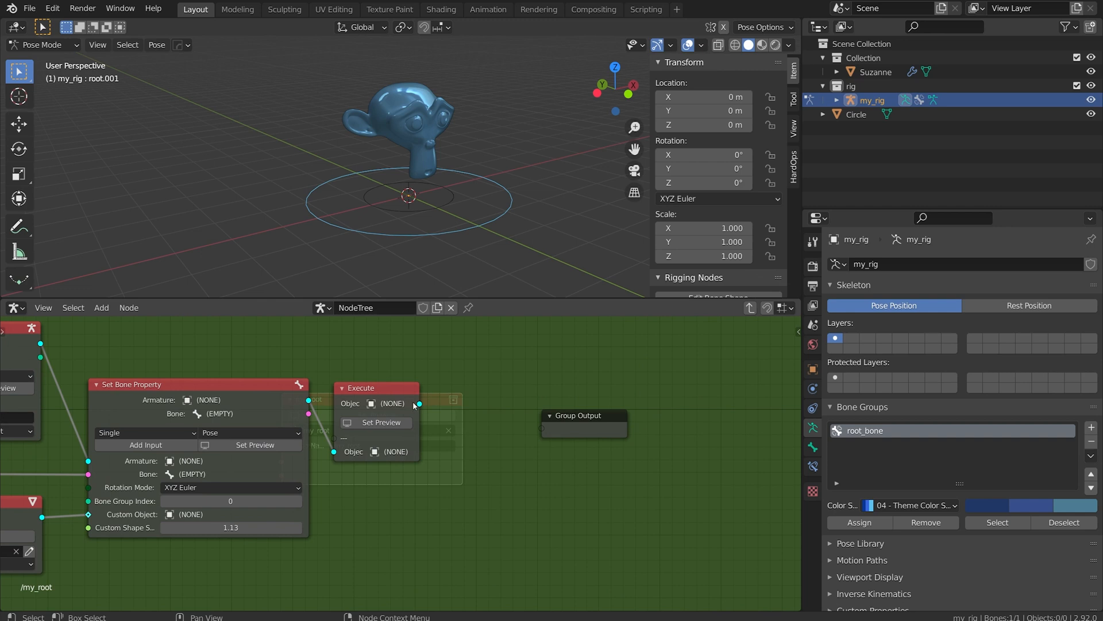
{"action": "left_click_drag", "start_coordinate": [419, 403], "coordinate": [541, 428]}
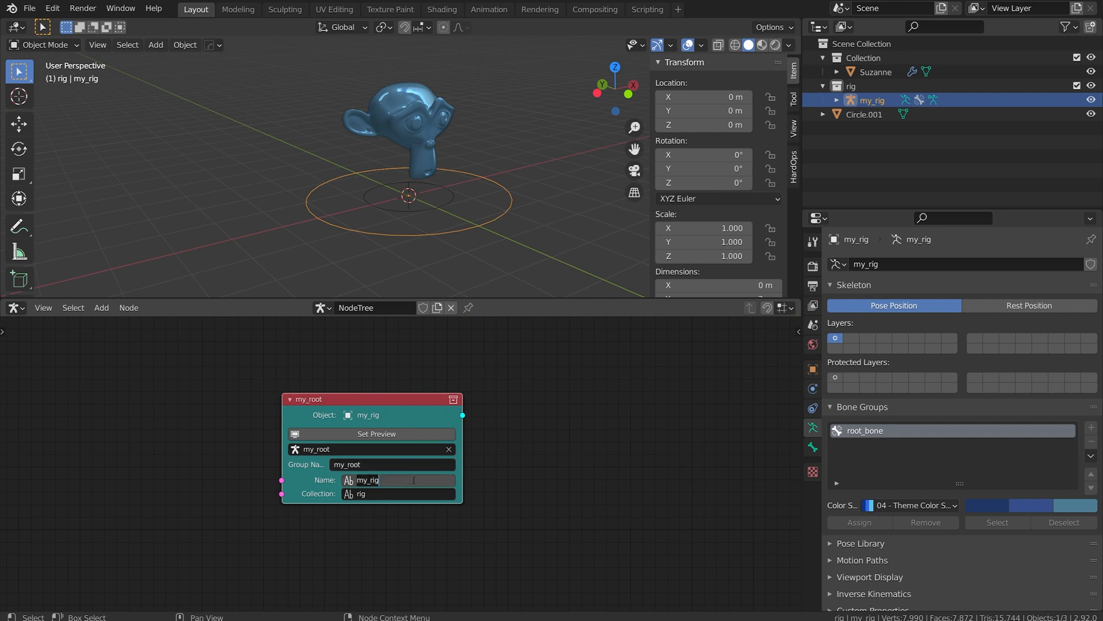
- Edit the generated rig's Name field on the my_root node ('second', 'rob')
{"action": "type", "text": "second"}
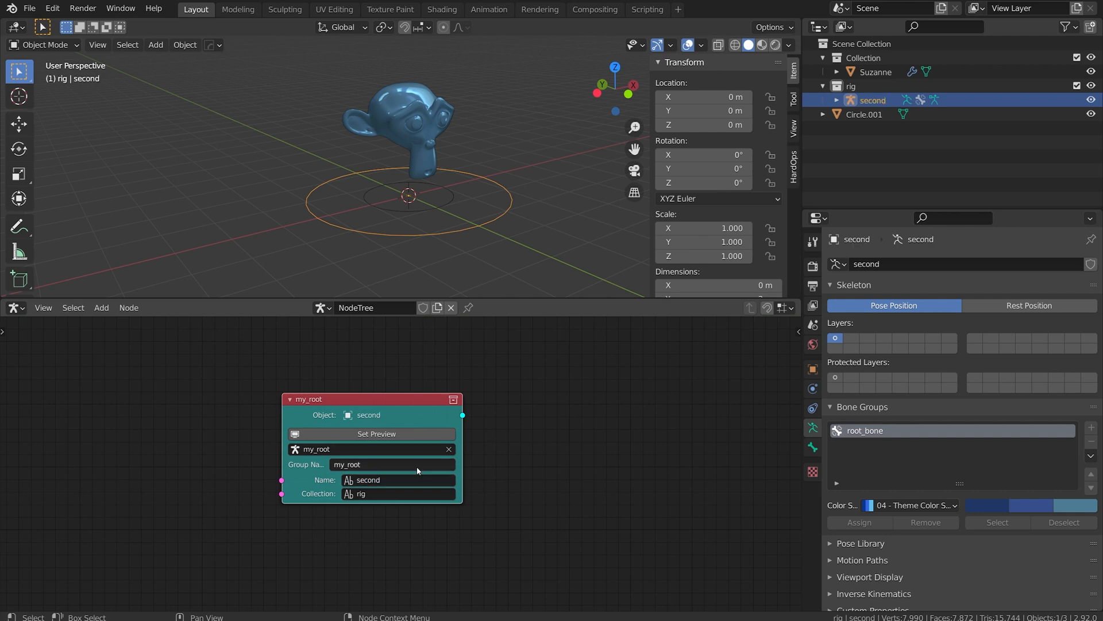
{"action": "left_click", "coordinate": [398, 480]}
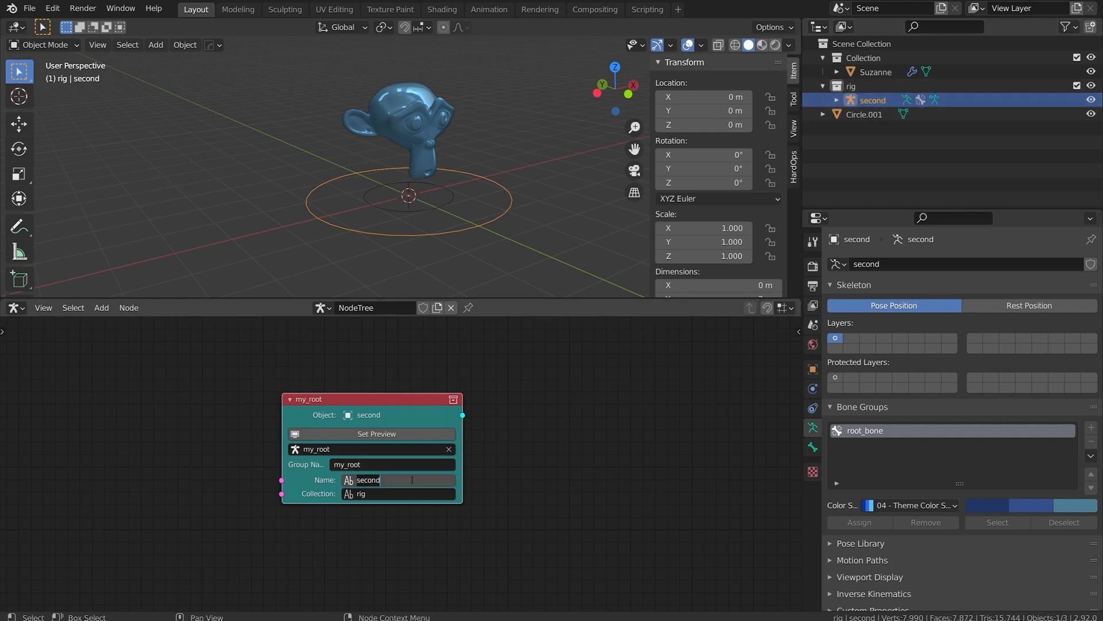
{"action": "type", "text": "rob"}
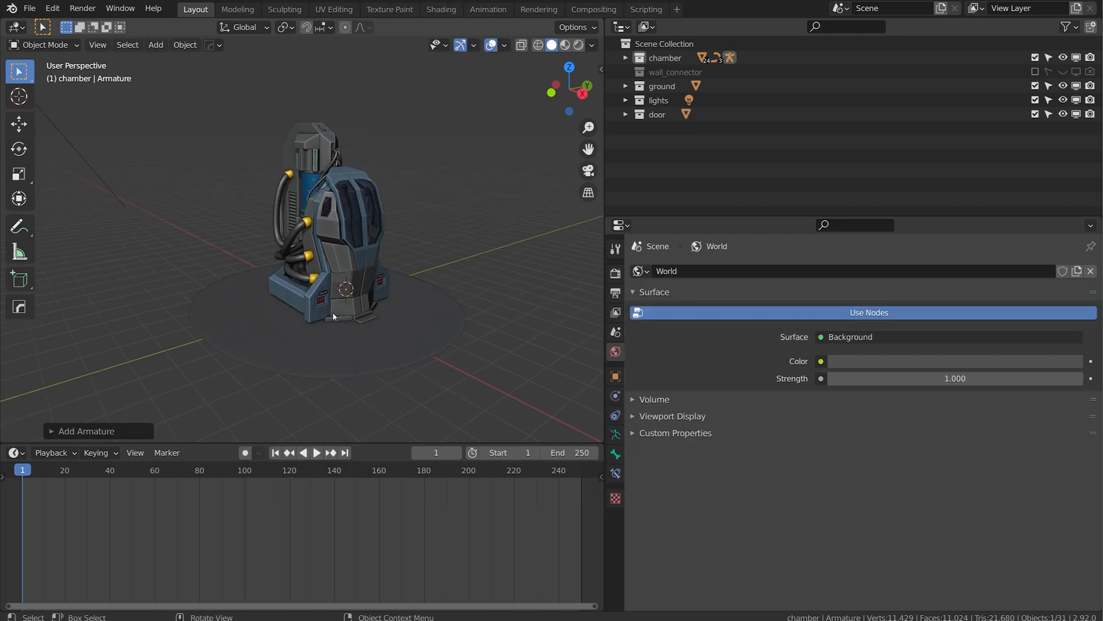
- Delete the stray armature and start appending data from another blend file
{"action": "left_click", "coordinate": [42, 44]}
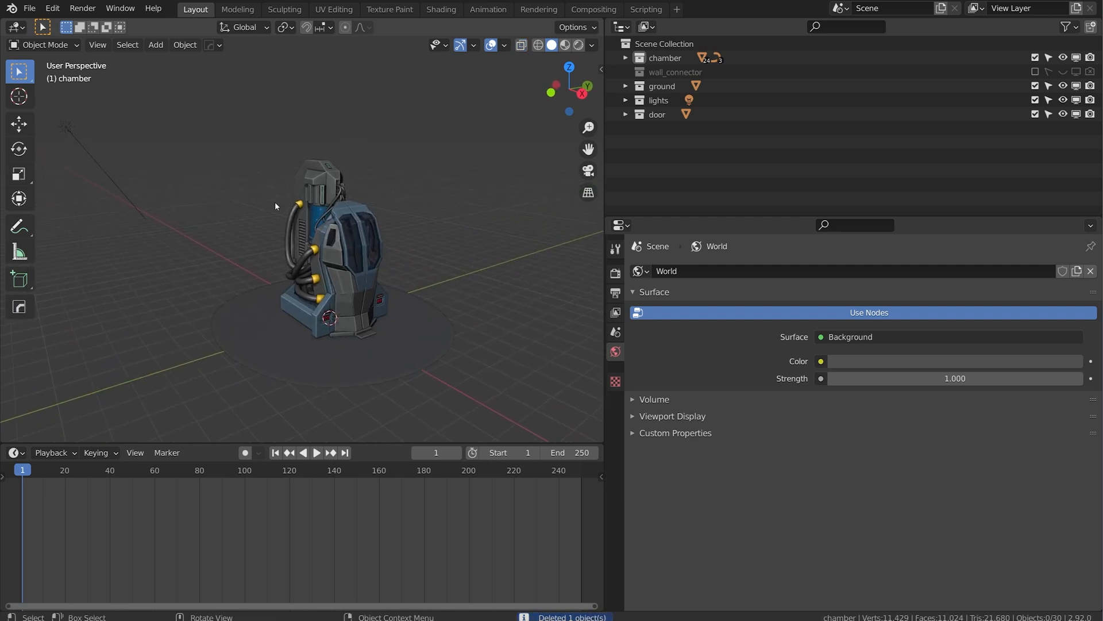
{"action": "left_click", "coordinate": [30, 8]}
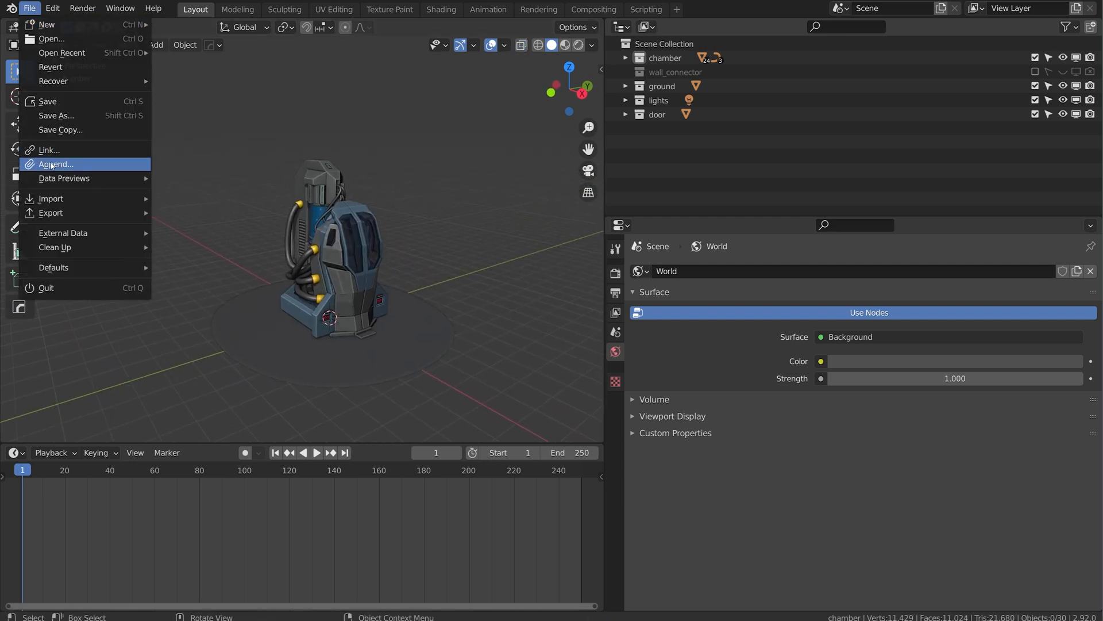
{"action": "left_click", "coordinate": [55, 165]}
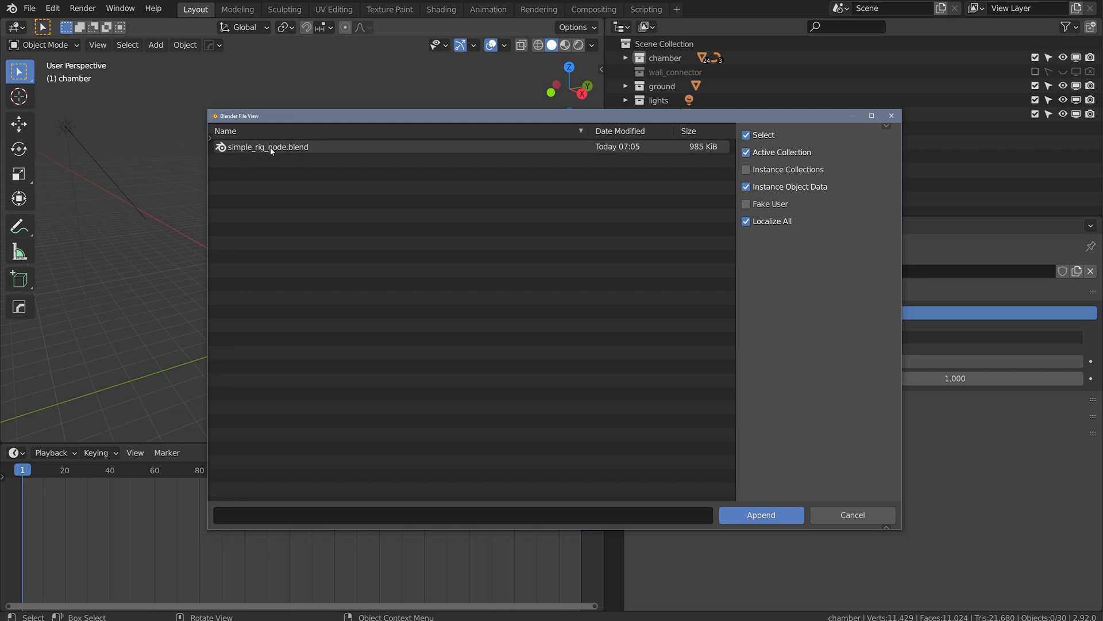
- Append the my_root node group from simple_rig_node.blend's NodeTree category
{"action": "double_click", "coordinate": [268, 146]}
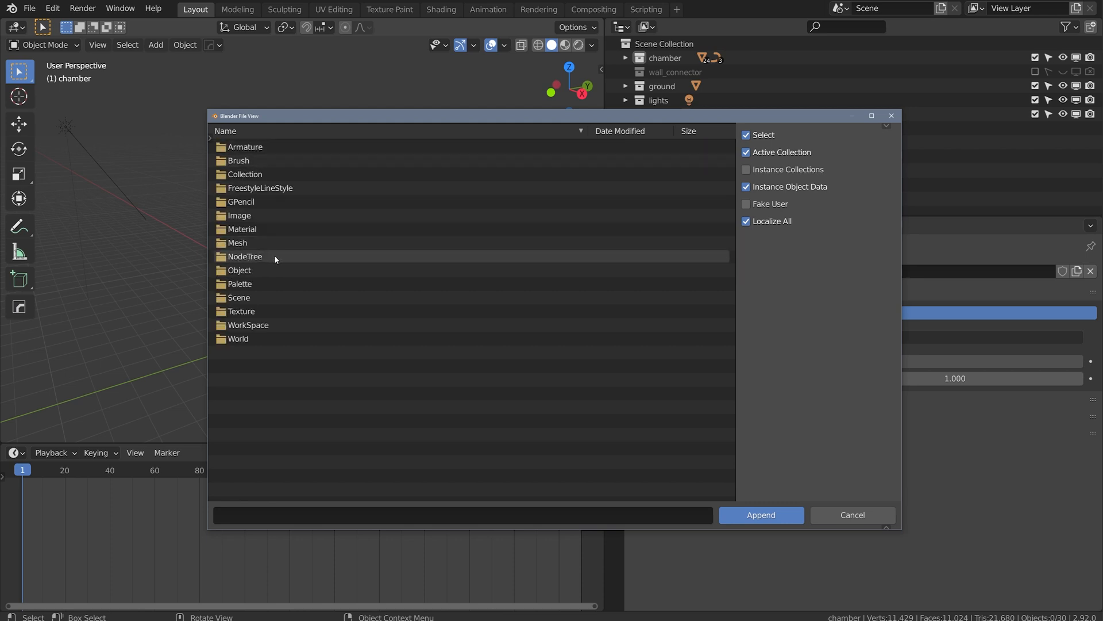
{"action": "double_click", "coordinate": [244, 256]}
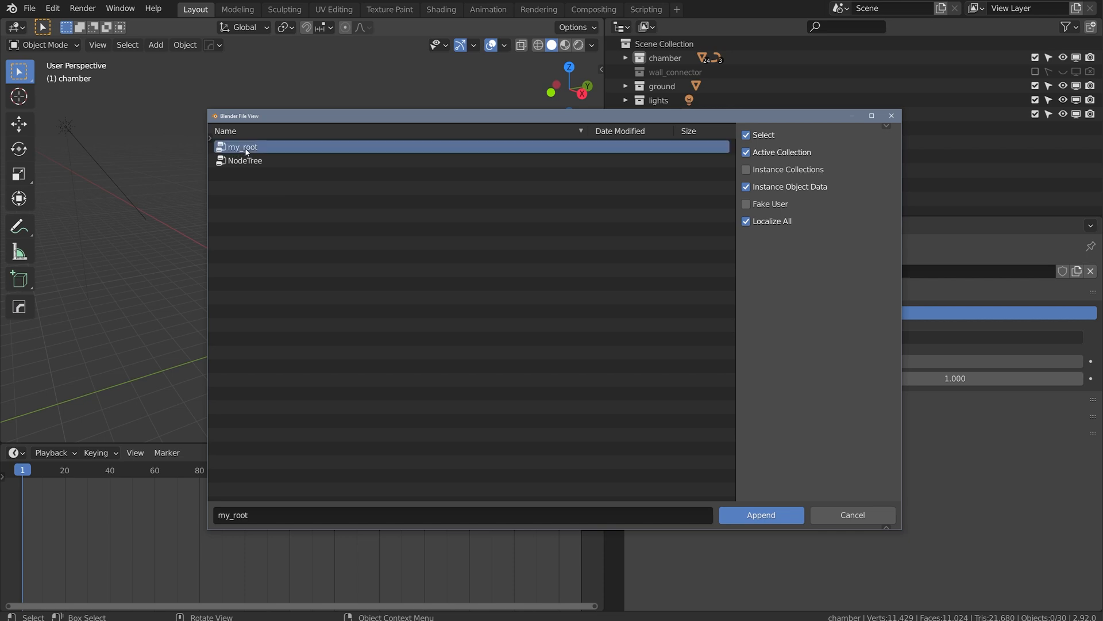
{"action": "mouse_move", "coordinate": [349, 177]}
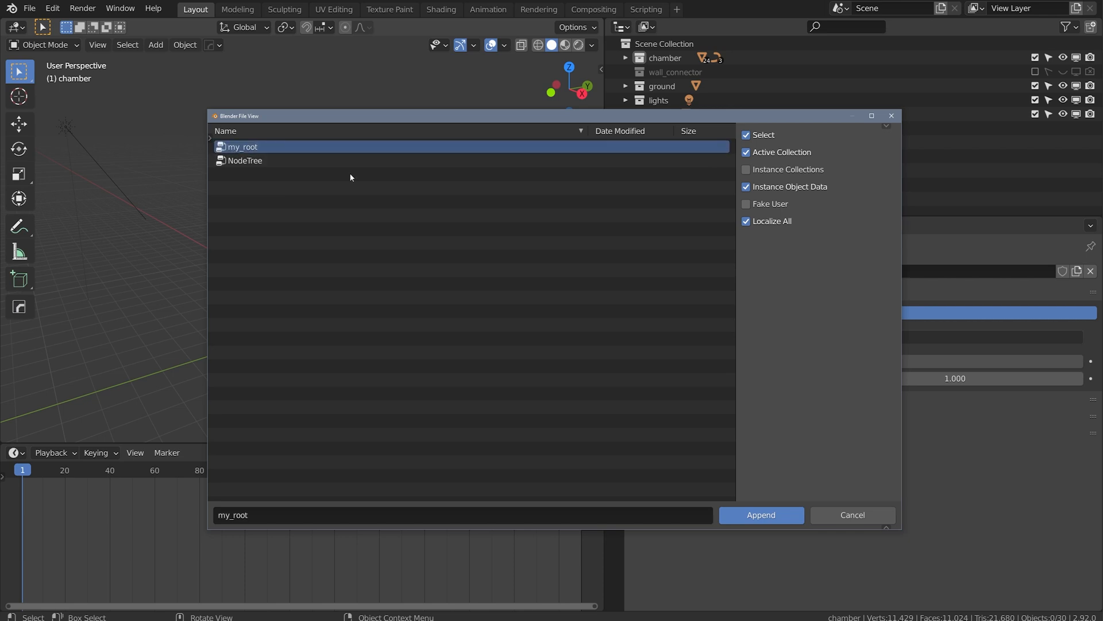
{"action": "left_click", "coordinate": [760, 515]}
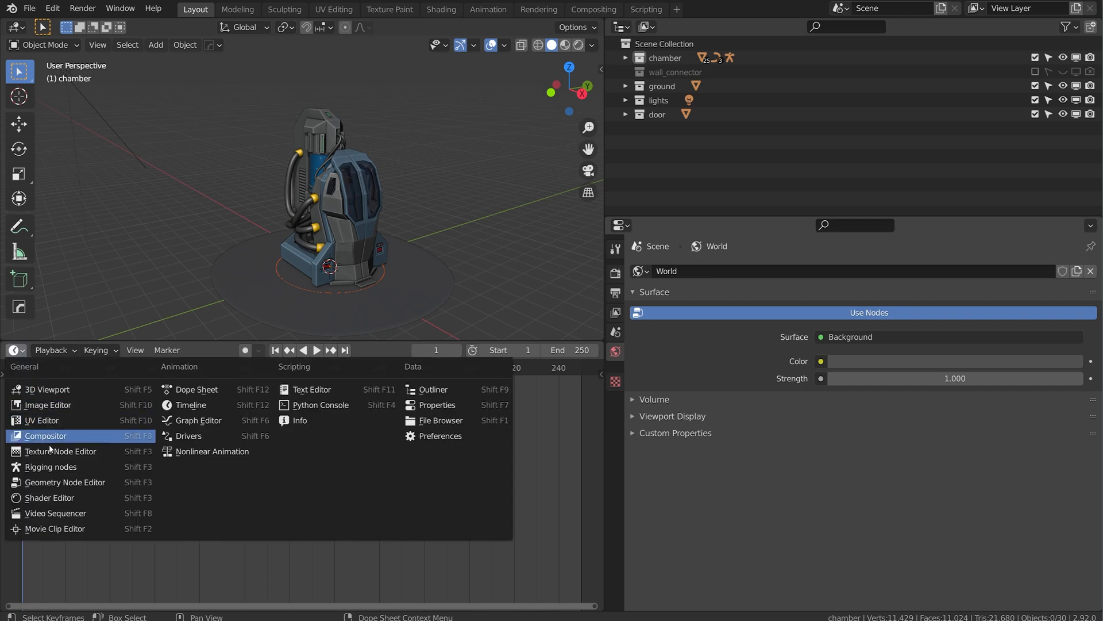
- Switch the lower area to a rigging node editor and create a new node tree
{"action": "left_click", "coordinate": [45, 436]}
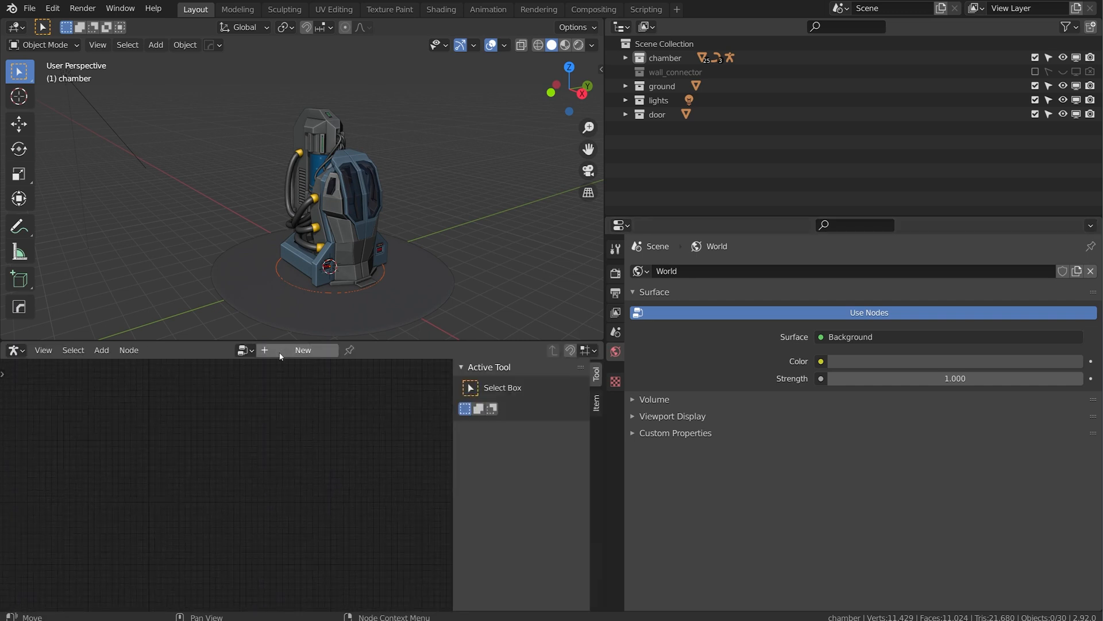
{"action": "left_click", "coordinate": [302, 349]}
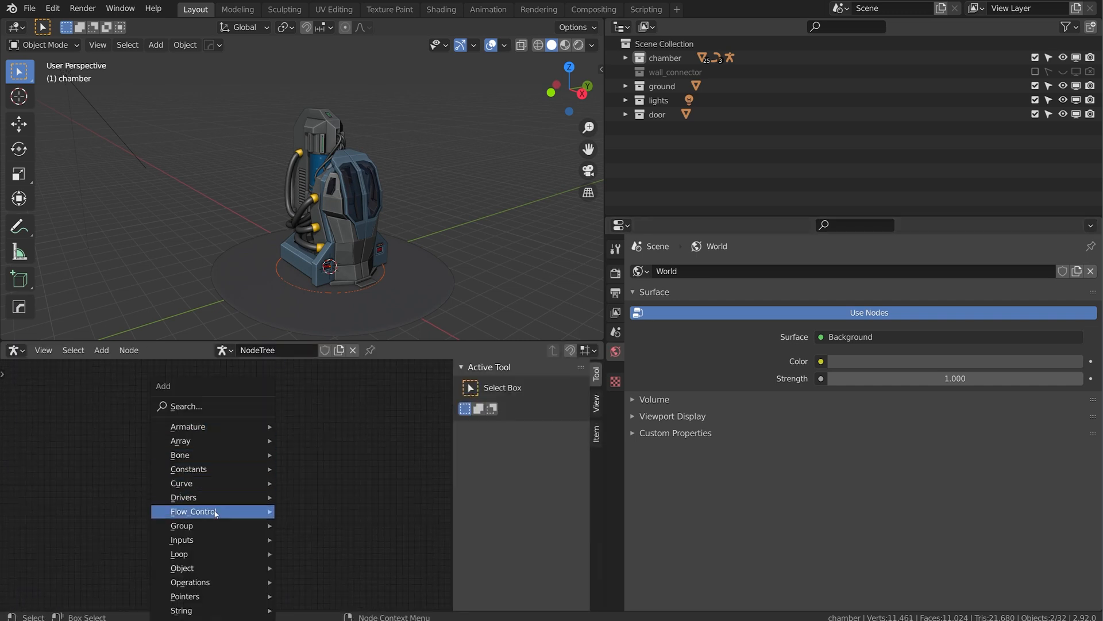
{"action": "mouse_move", "coordinate": [182, 525]}
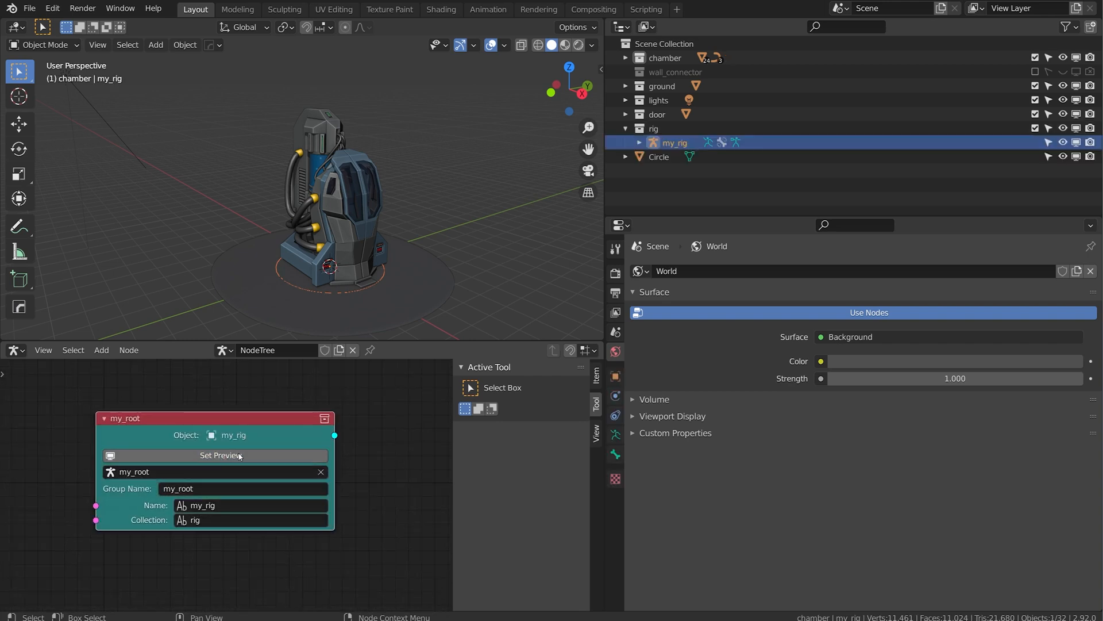
- Name the my_root node's rig 'chamber' and view the generated armature's bone groups
{"action": "left_click", "coordinate": [249, 505]}
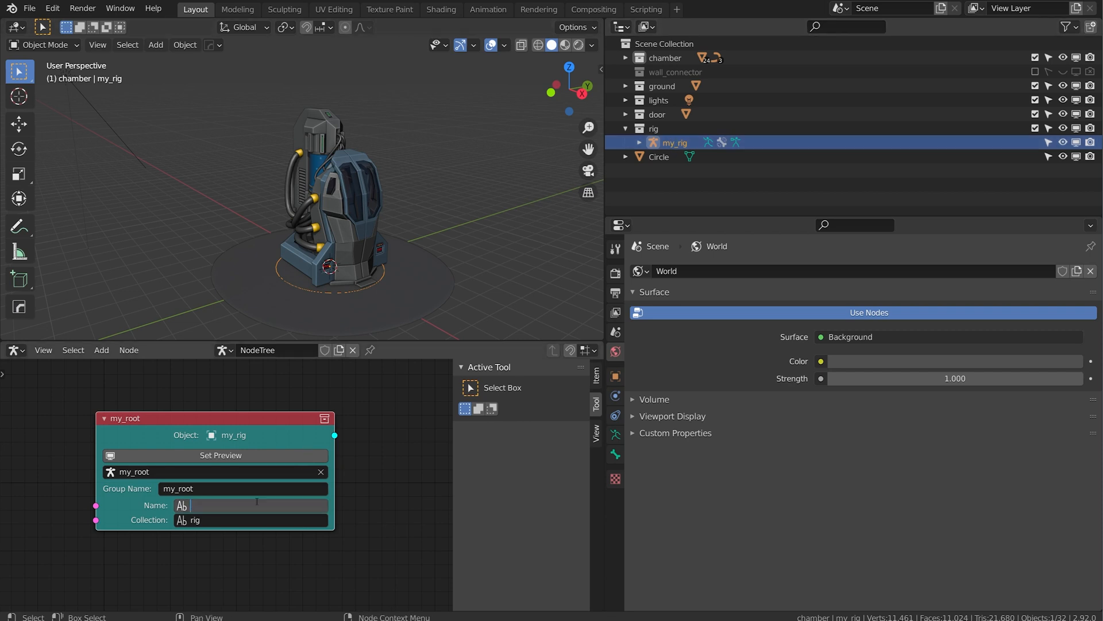
{"action": "type", "text": "chamber"}
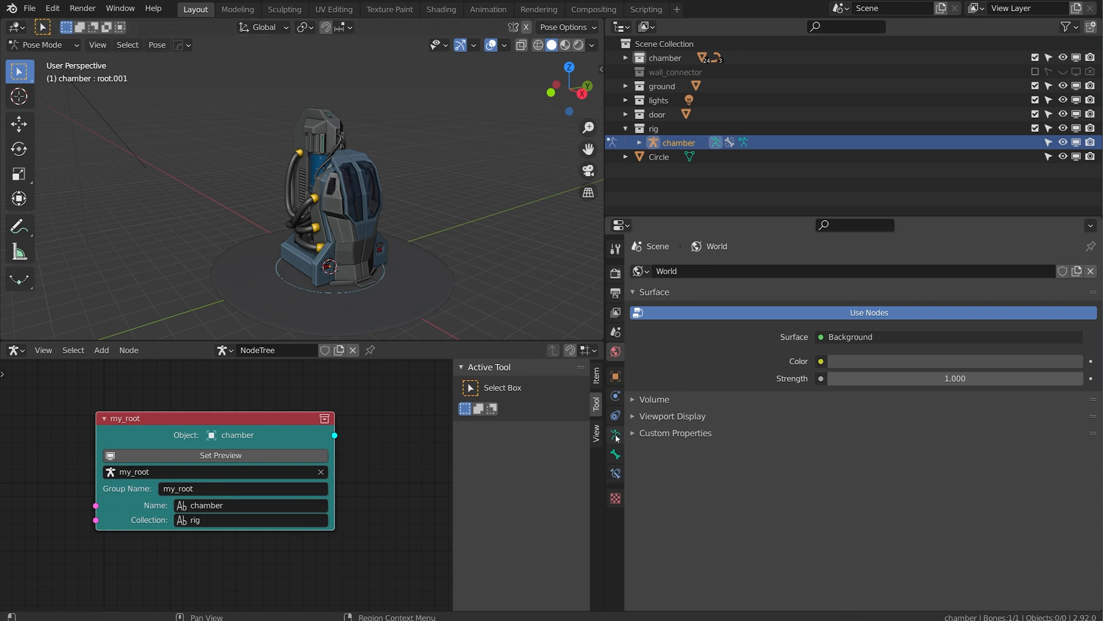
{"action": "left_click", "coordinate": [614, 434]}
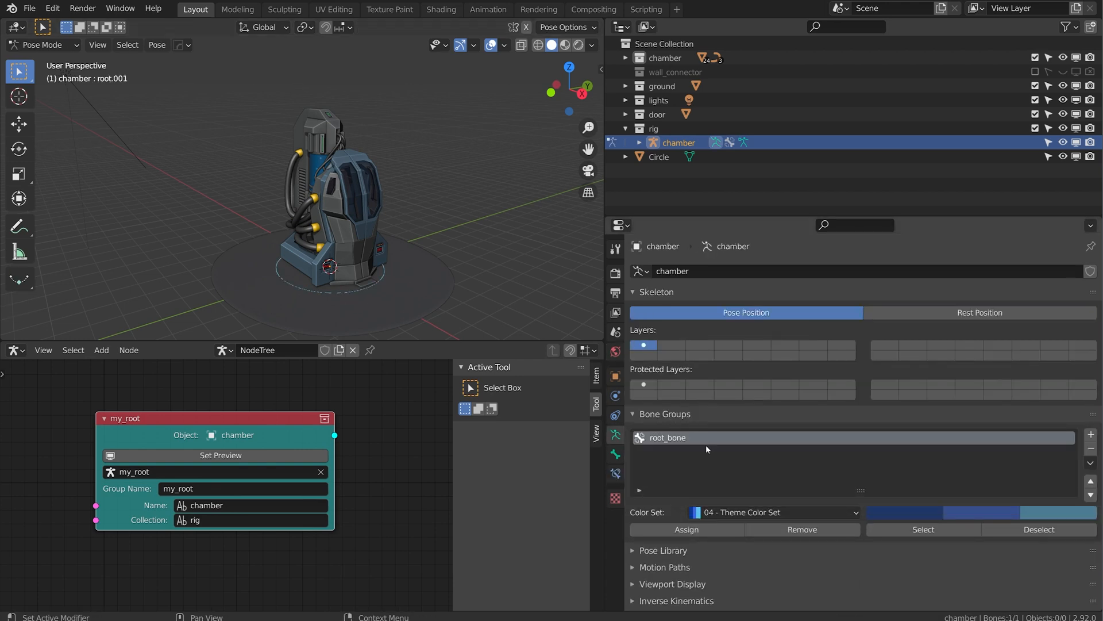
{"action": "mouse_move", "coordinate": [476, 174]}
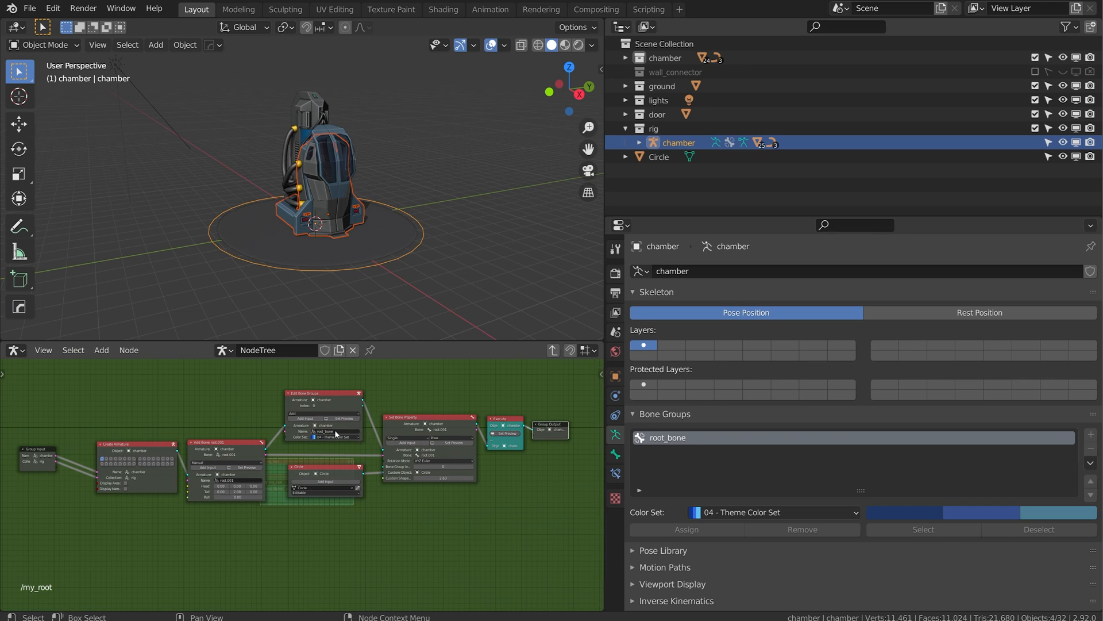
{"action": "mouse_move", "coordinate": [335, 434]}
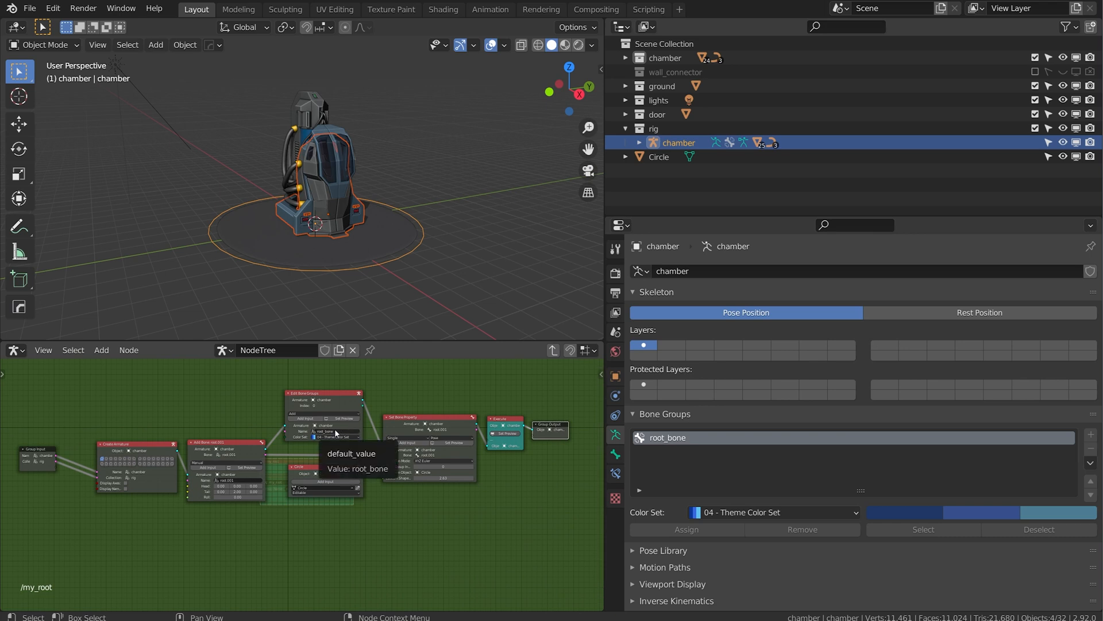